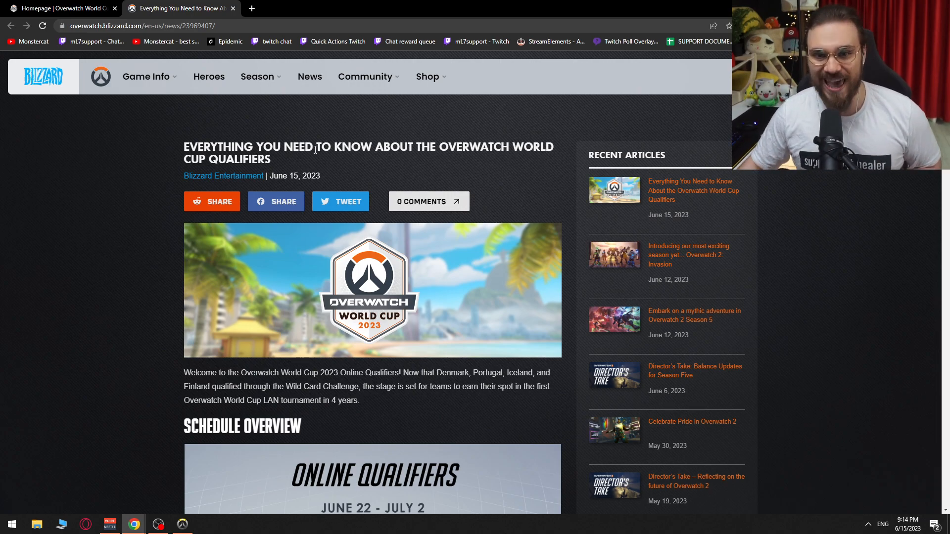
mouse_move(422, 171)
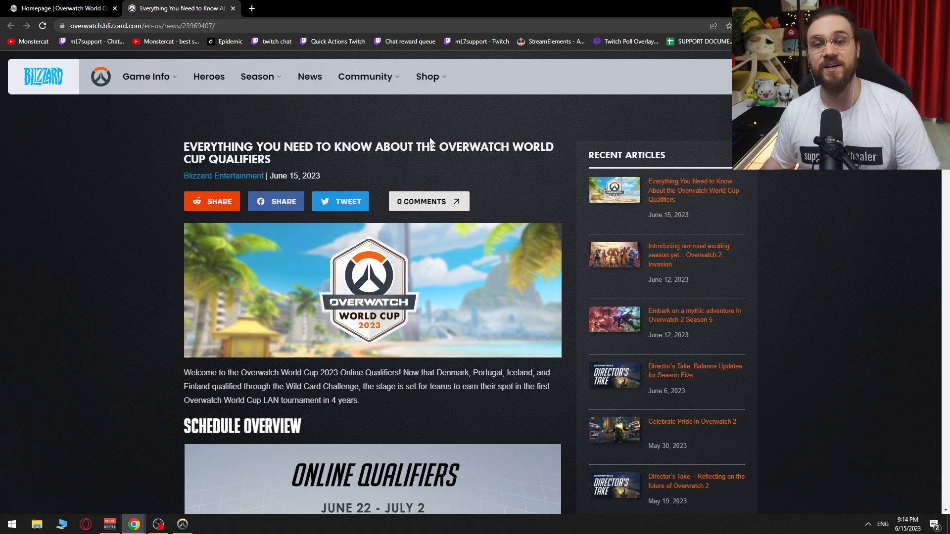
mouse_move(310, 272)
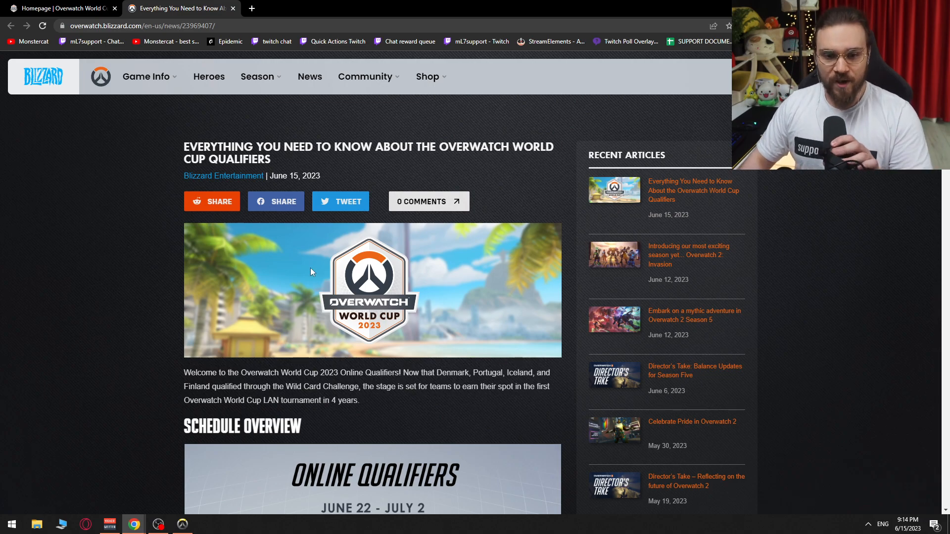
mouse_move(354, 375)
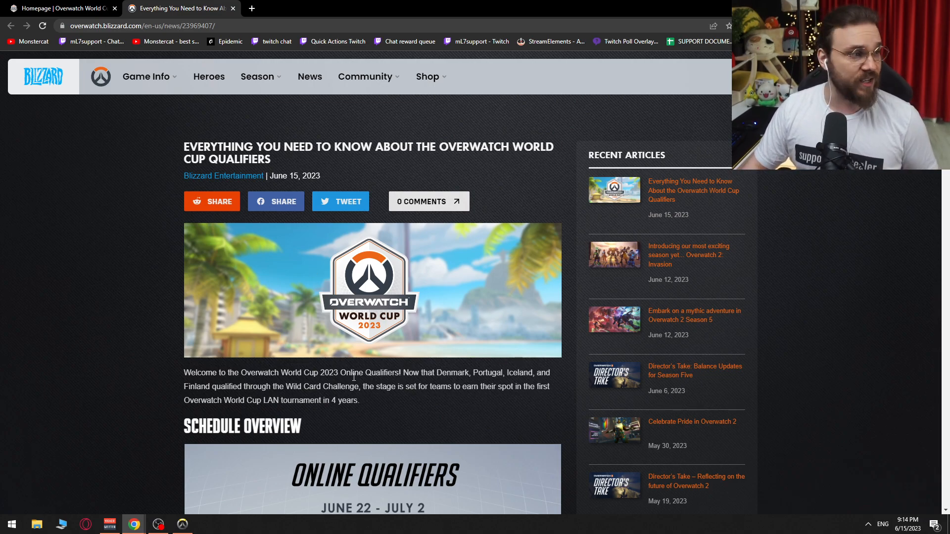
Step: Scroll past the banner and intro paragraph to the Schedule Overview image and schedule link
scroll("down", 3)
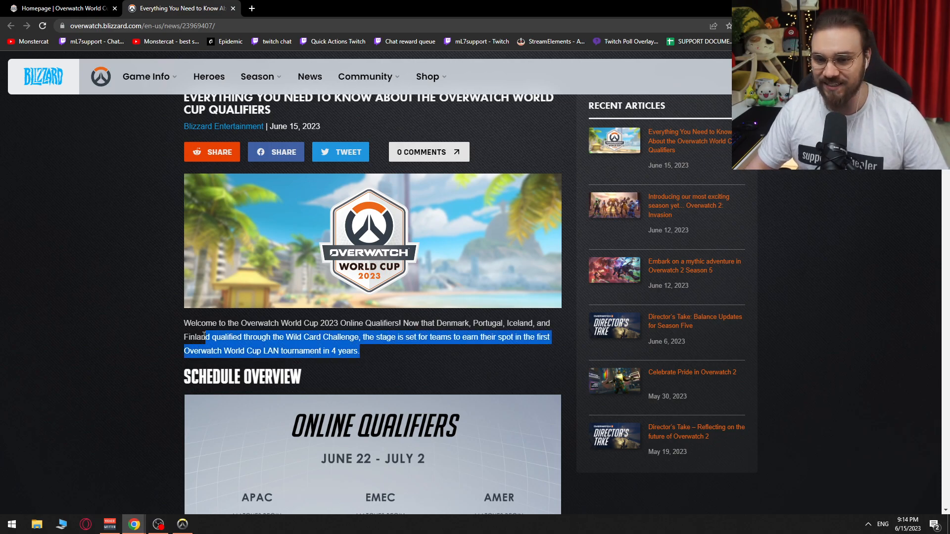
scroll("down", 3)
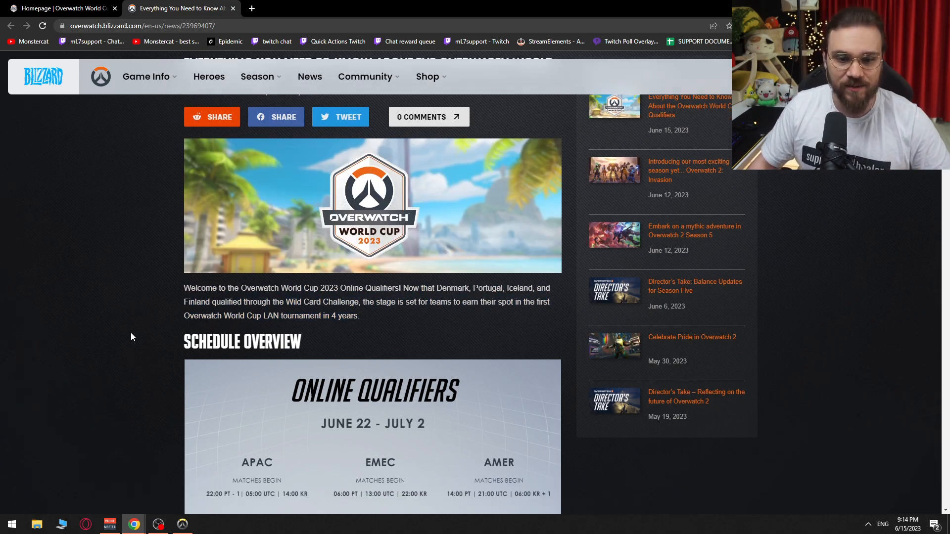
scroll("down", 3)
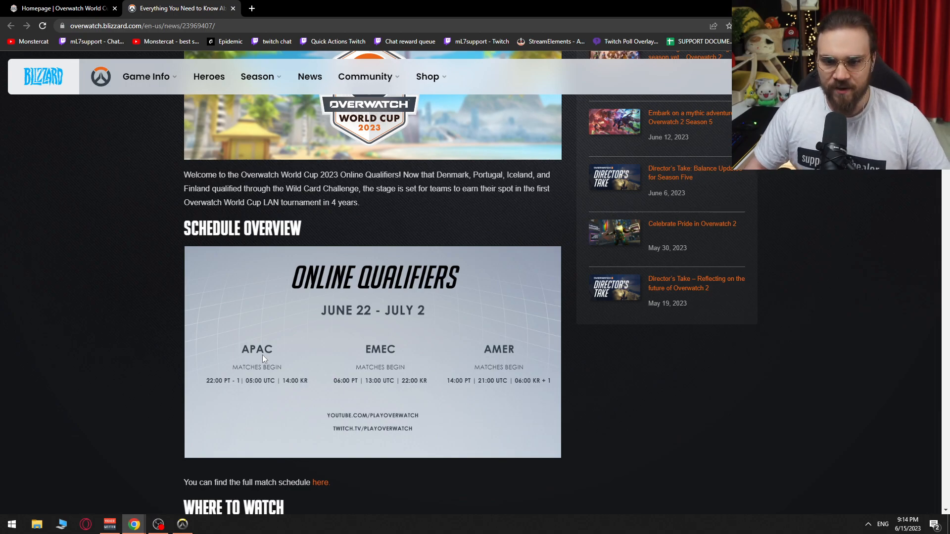
mouse_move(439, 351)
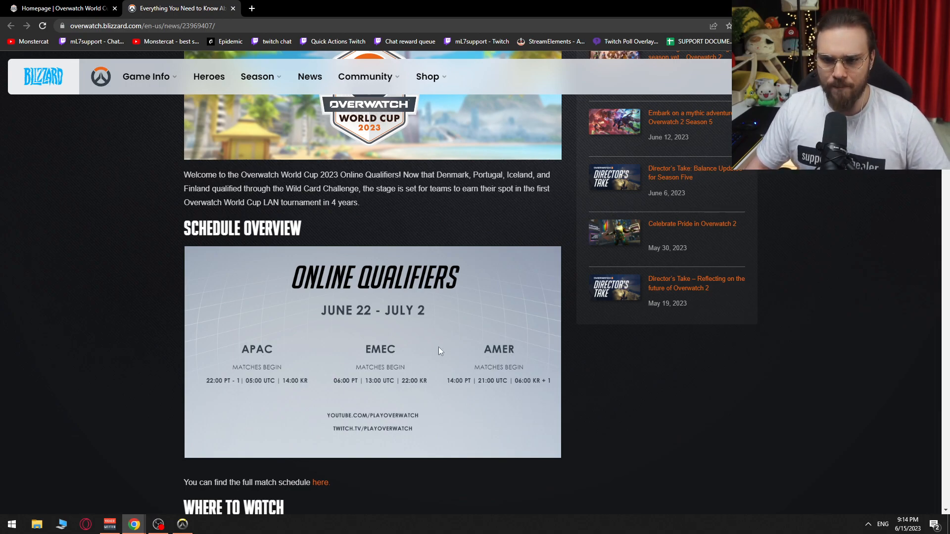
mouse_move(366, 324)
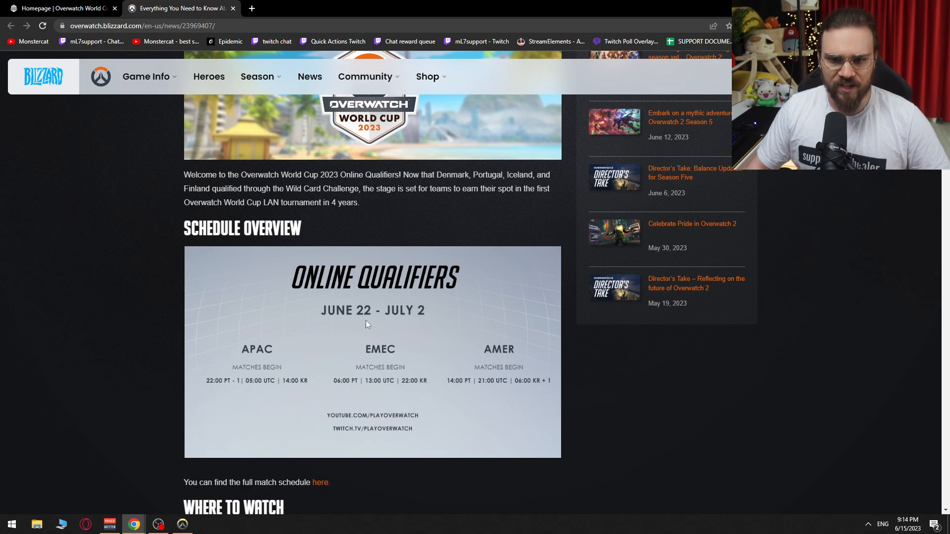
mouse_move(352, 380)
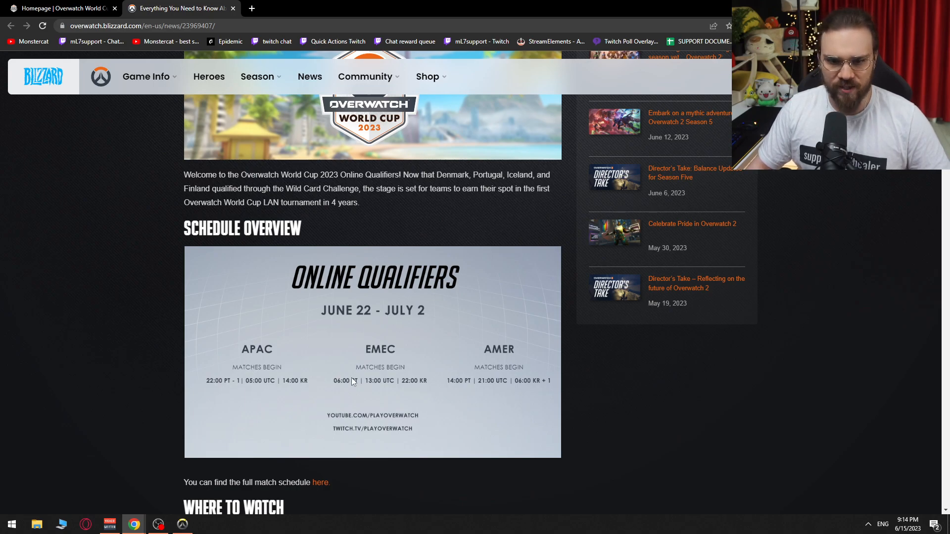
scroll("down", 3)
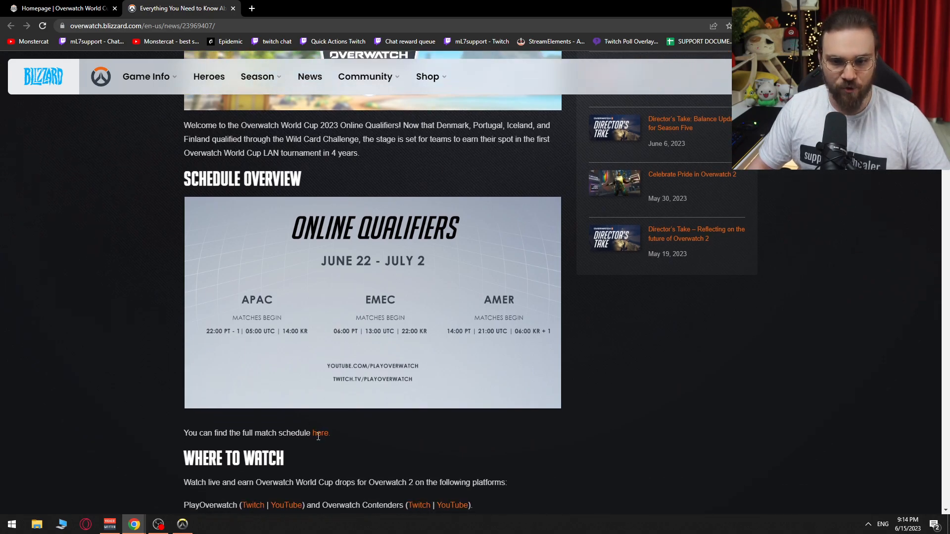
mouse_move(332, 438)
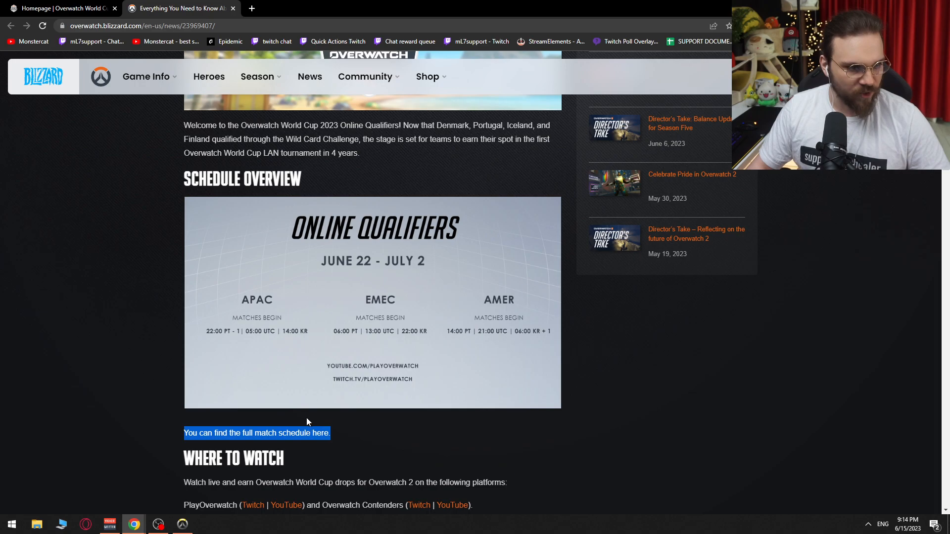
Step: Read the Where to Watch and Watch Parties sections, clearing the streamers highlight, until Drops appears
scroll("down", 3)
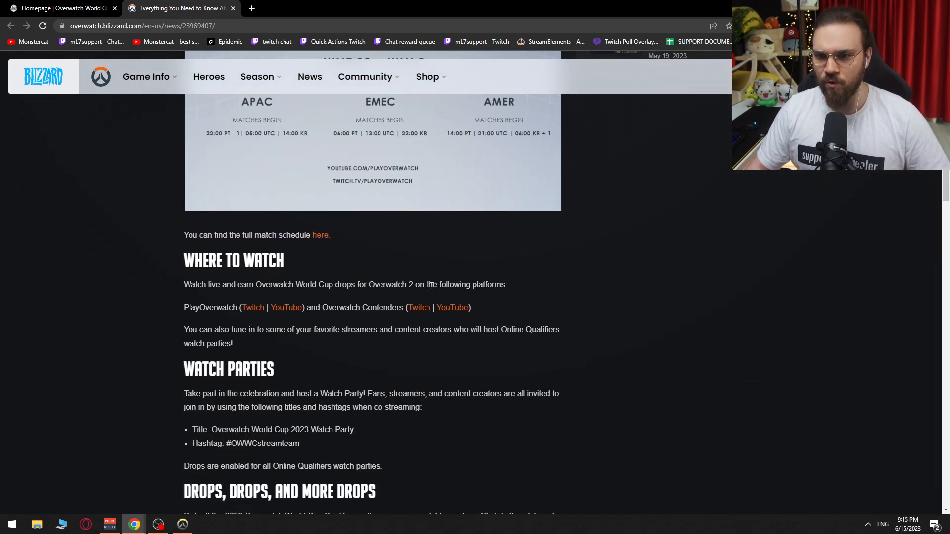
mouse_move(286, 308)
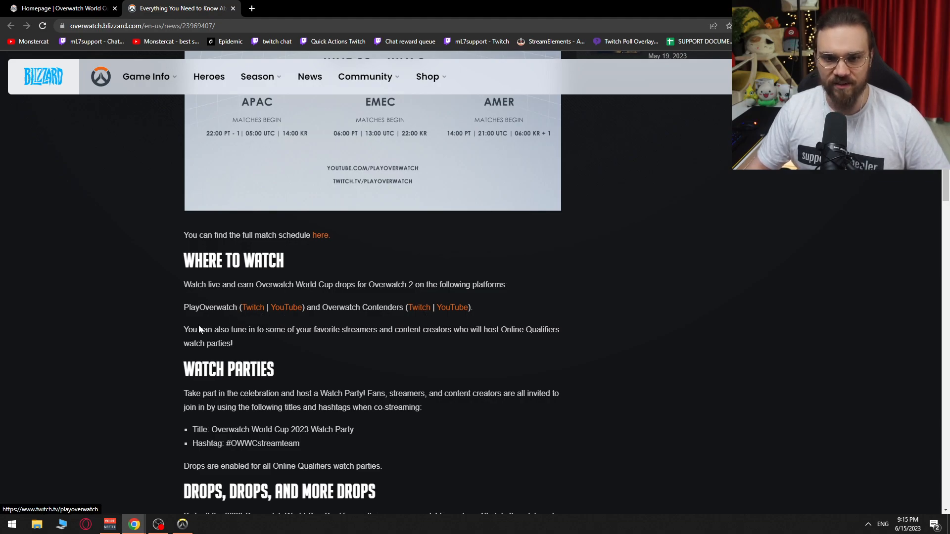
mouse_move(347, 338)
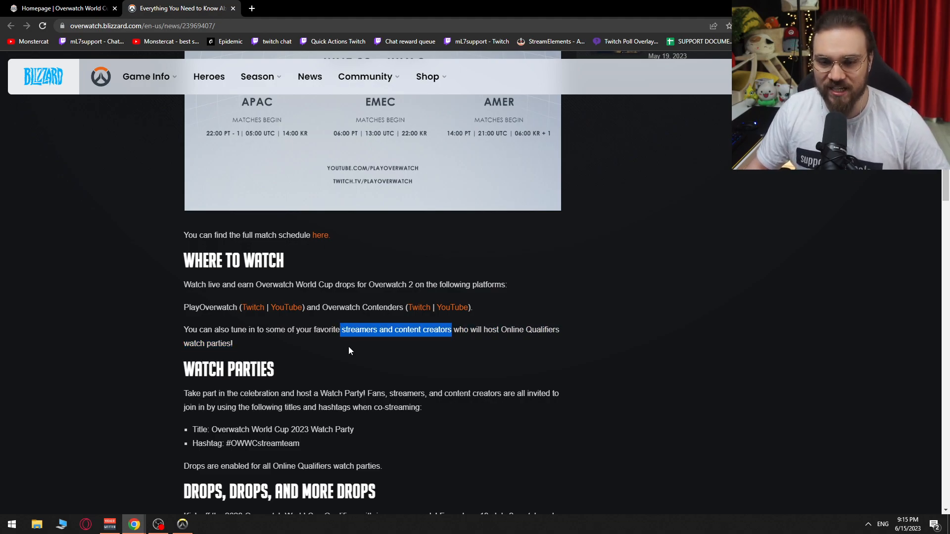
left_click(372, 346)
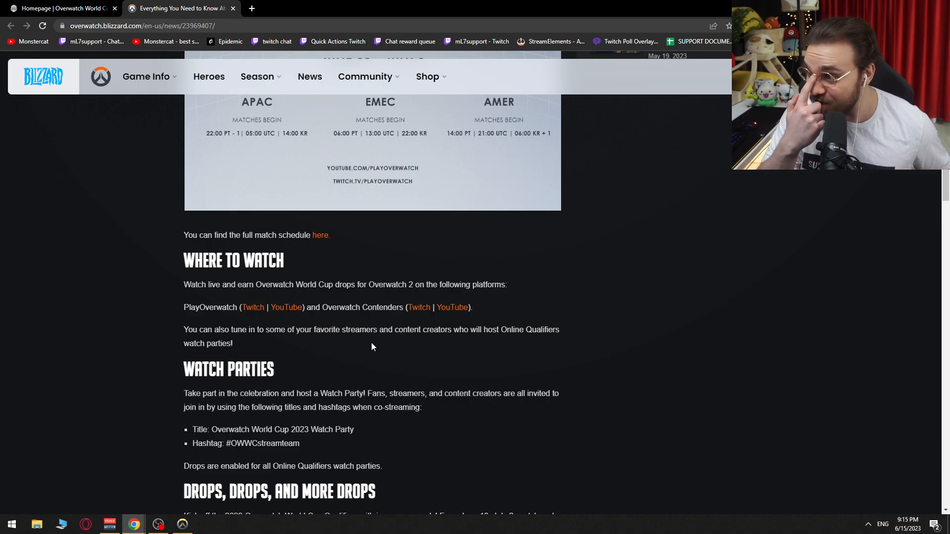
mouse_move(358, 344)
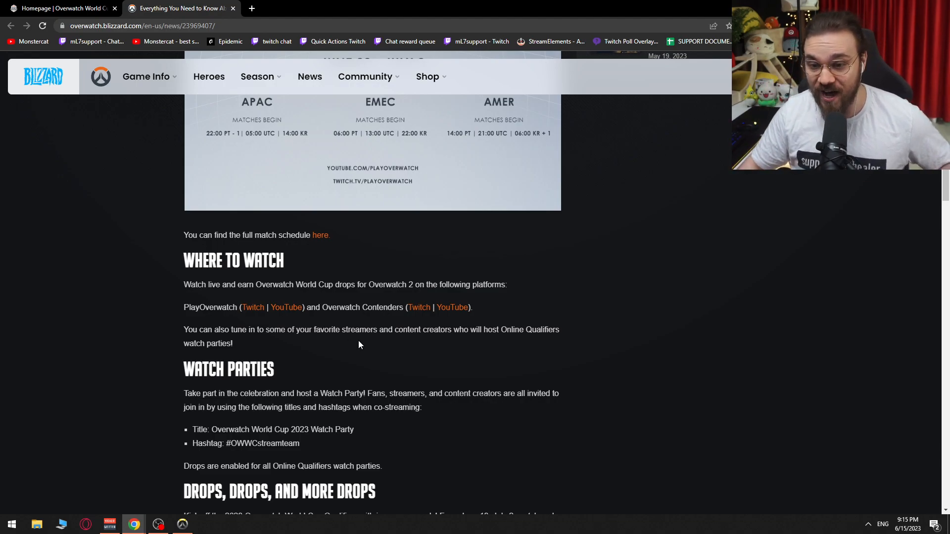
scroll("down", 3)
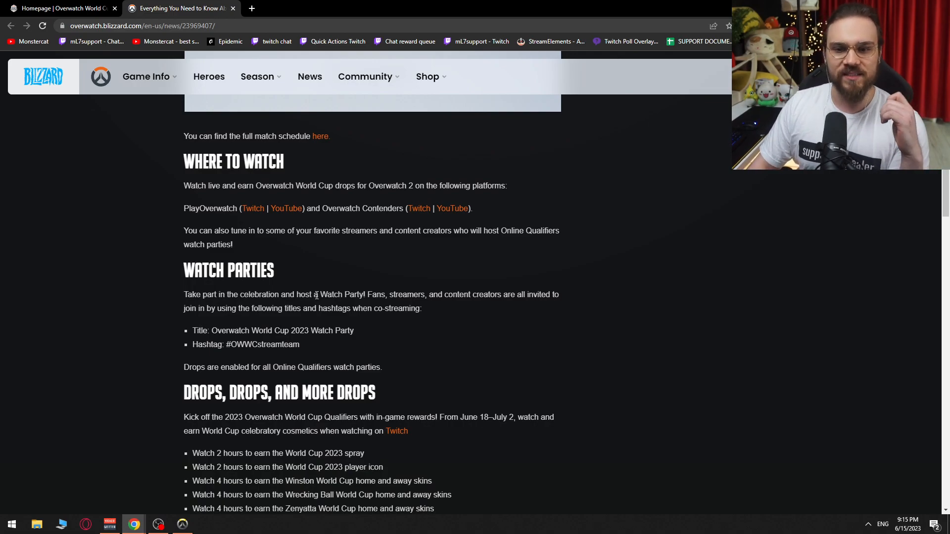
mouse_move(453, 320)
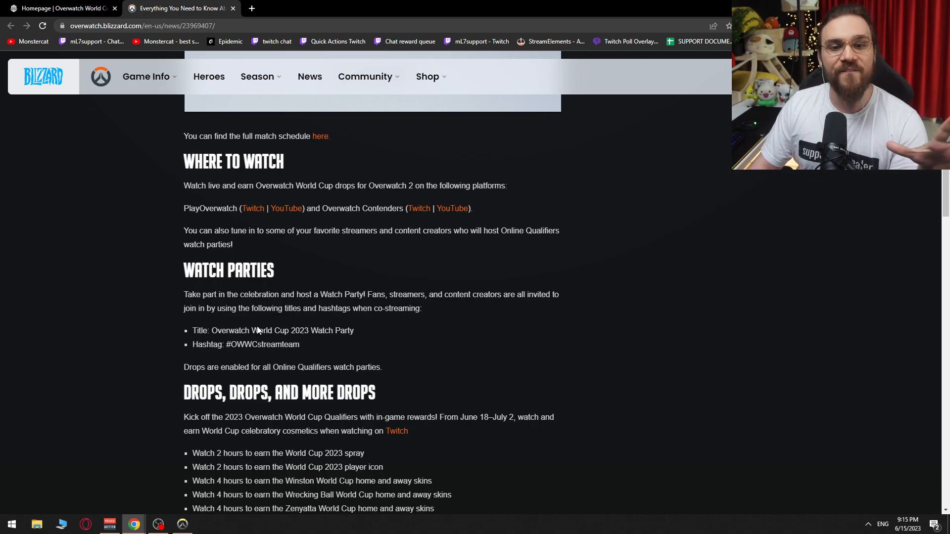
mouse_move(242, 322)
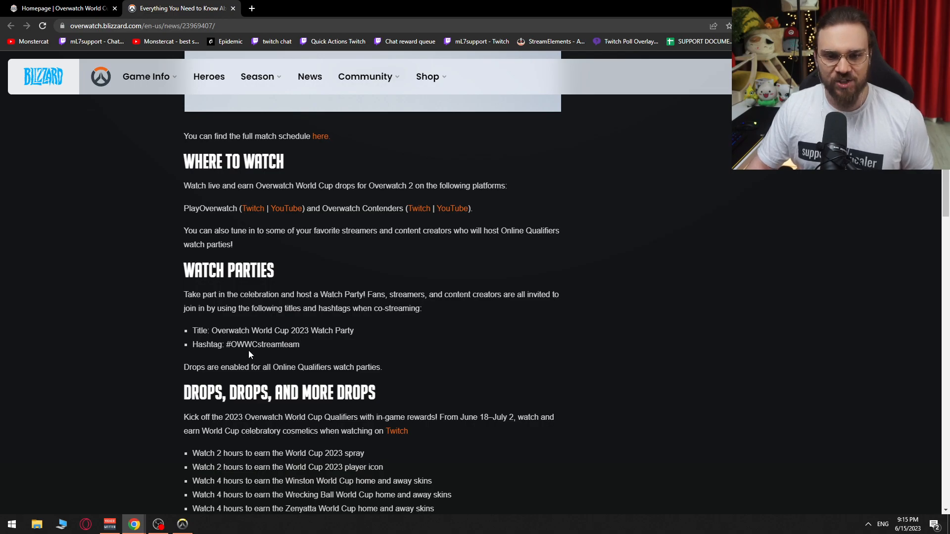
mouse_move(183, 357)
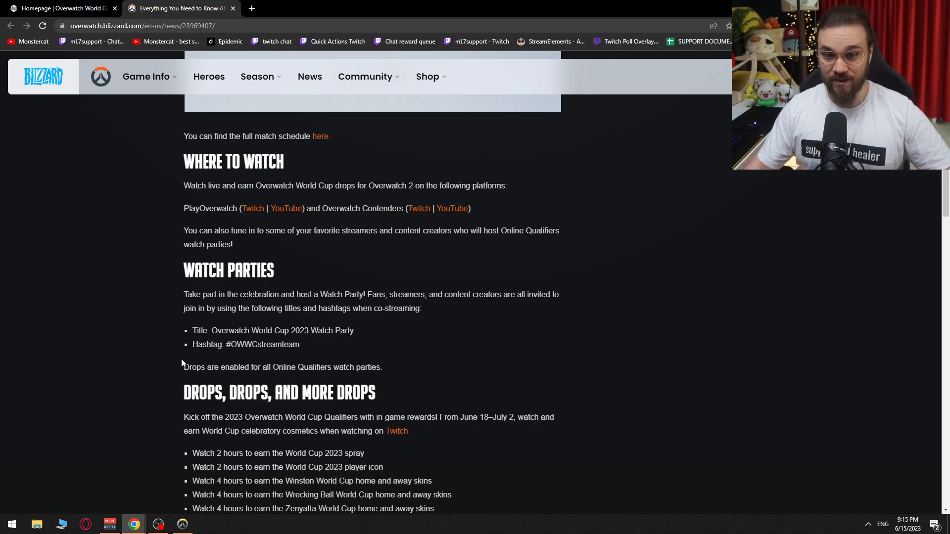
scroll("down", 3)
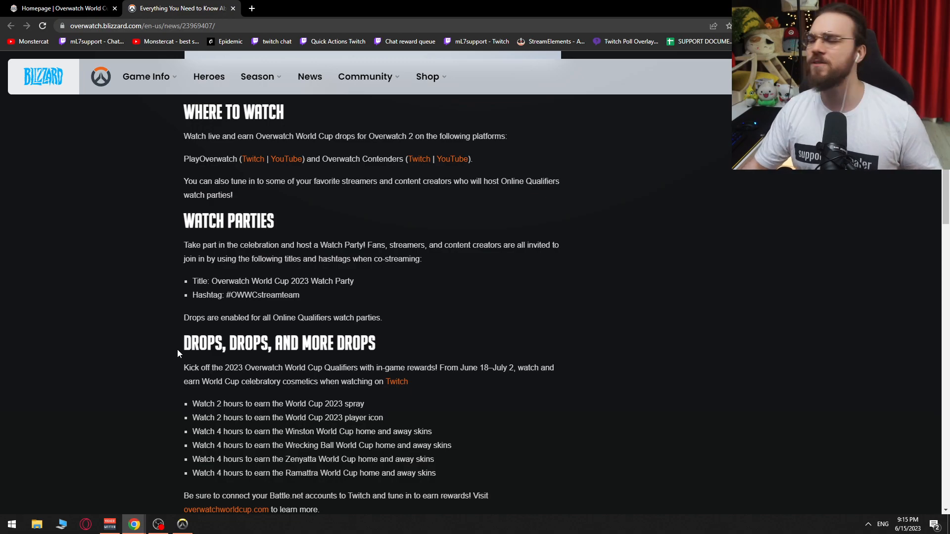
Step: Read the Drops reward list, briefly highlighting the June 18 start date, until the prize pool appears
scroll("down", 3)
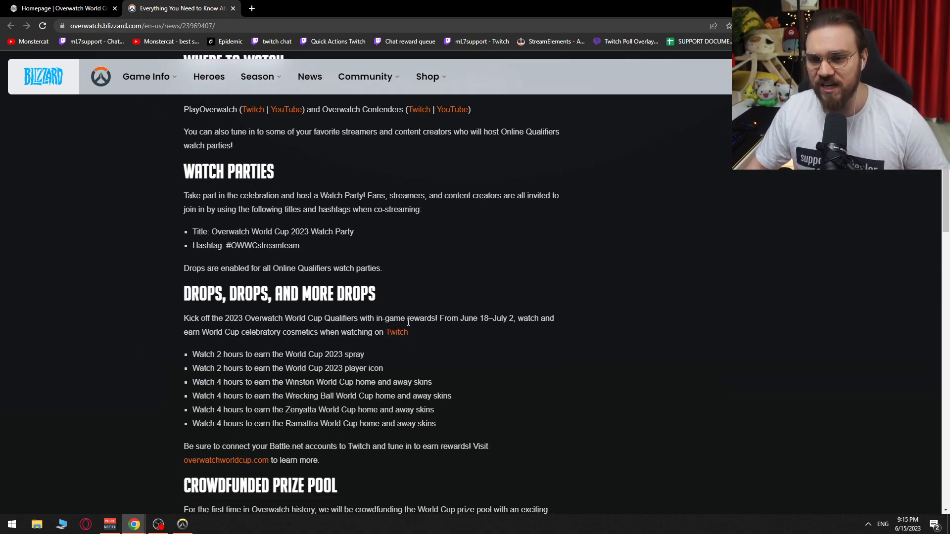
double_click(469, 318)
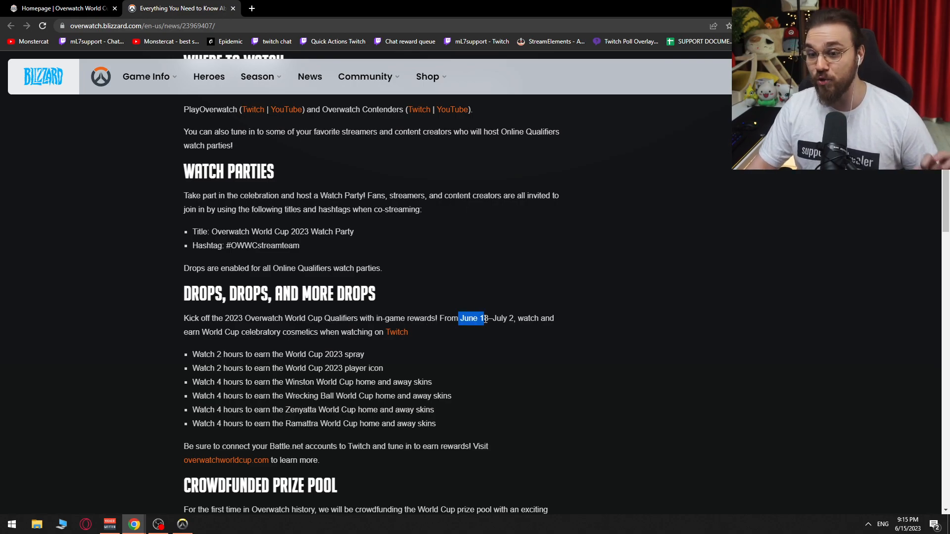
left_click(907, 523)
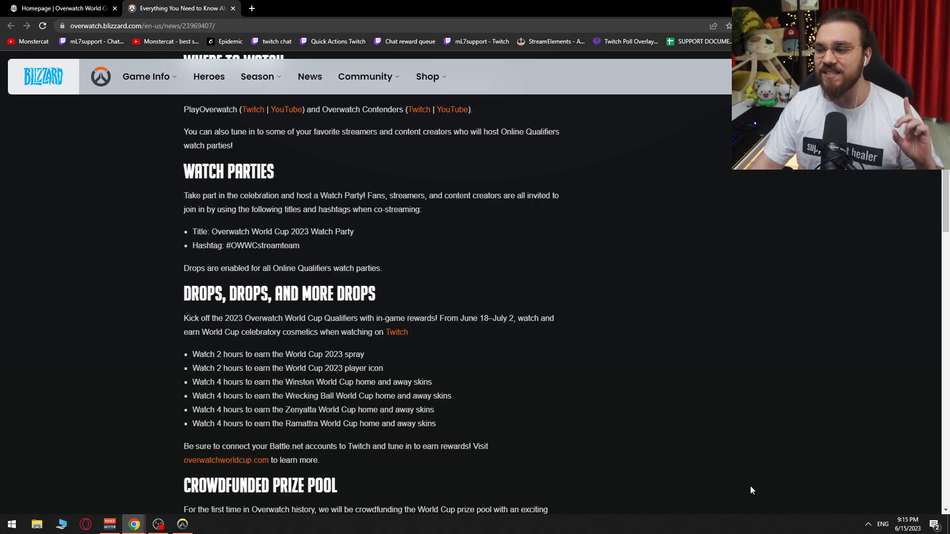
mouse_move(211, 343)
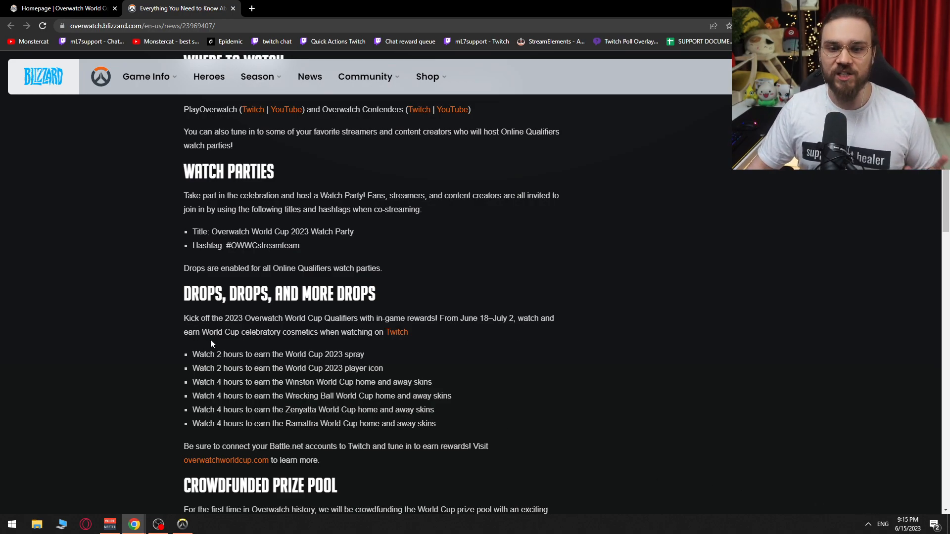
mouse_move(397, 336)
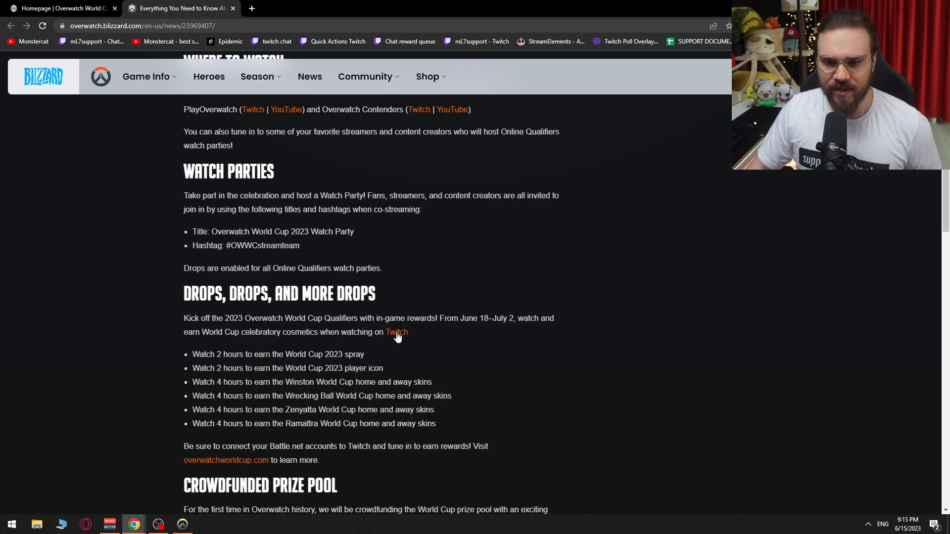
scroll("down", 3)
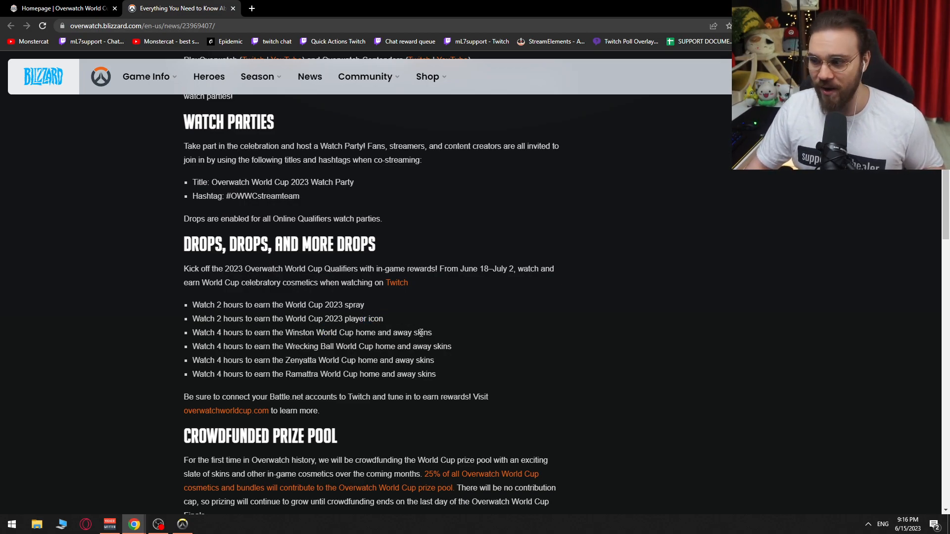
mouse_move(320, 360)
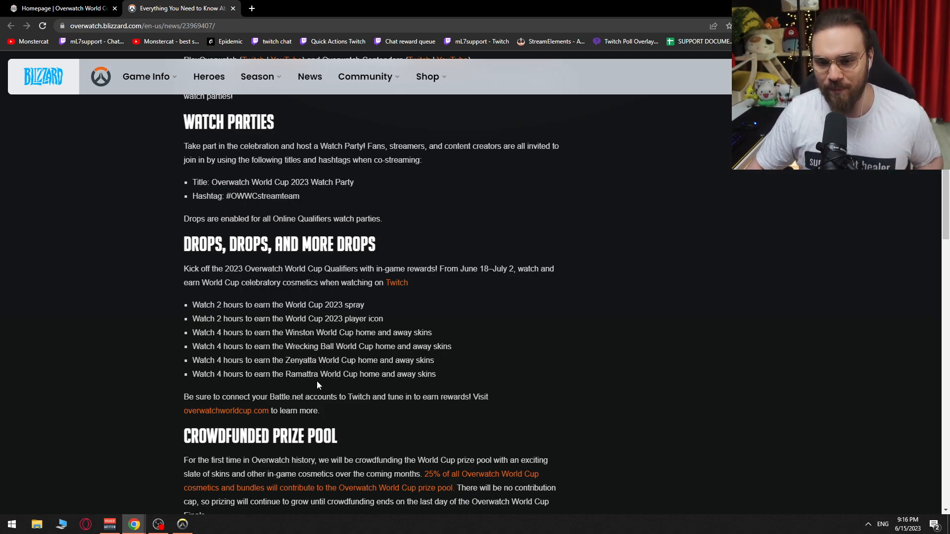
mouse_move(283, 373)
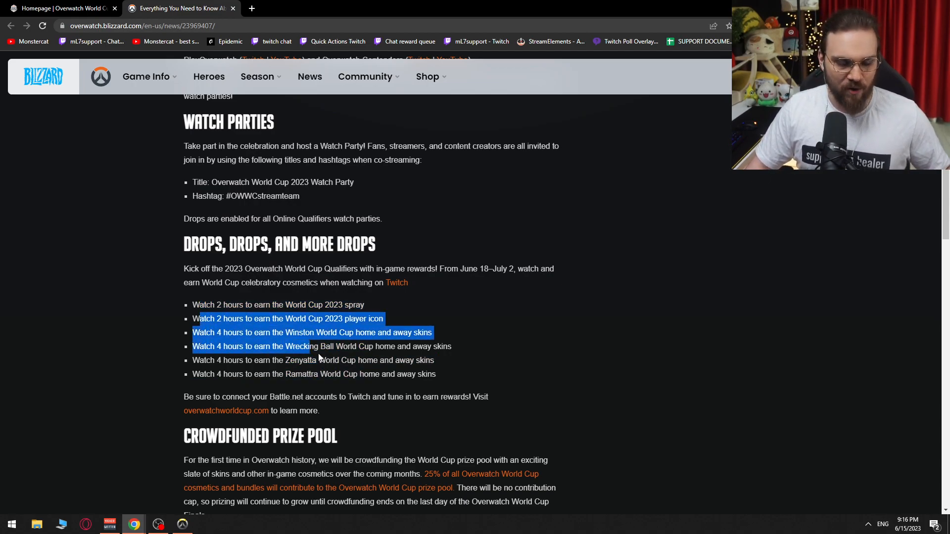
Step: Read the Crowdfunded Prize Pool section and clear the marked prize pool link text
scroll("down", 3)
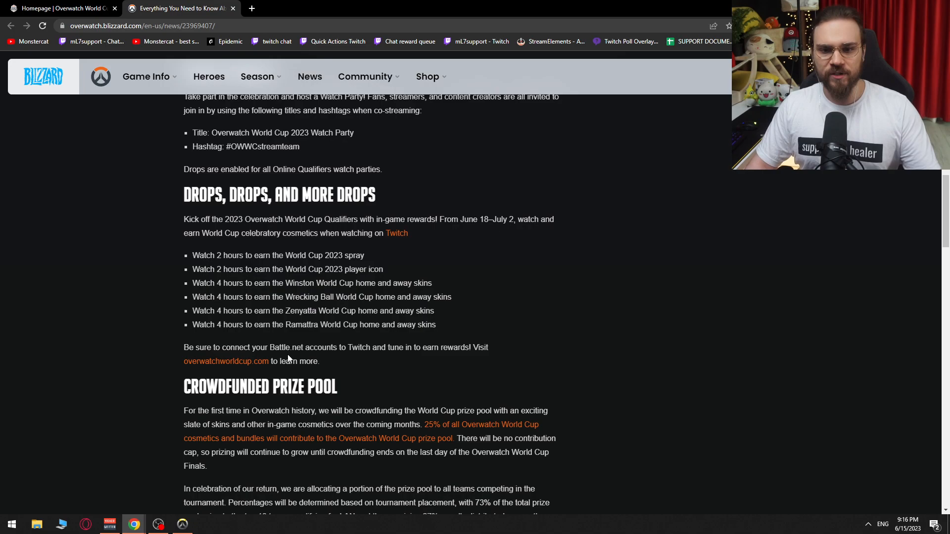
mouse_move(382, 358)
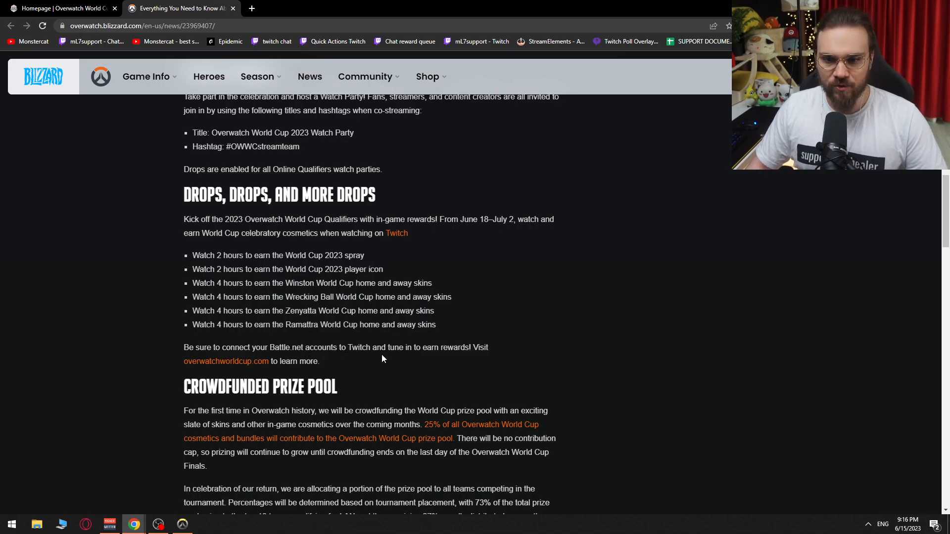
scroll("down", 3)
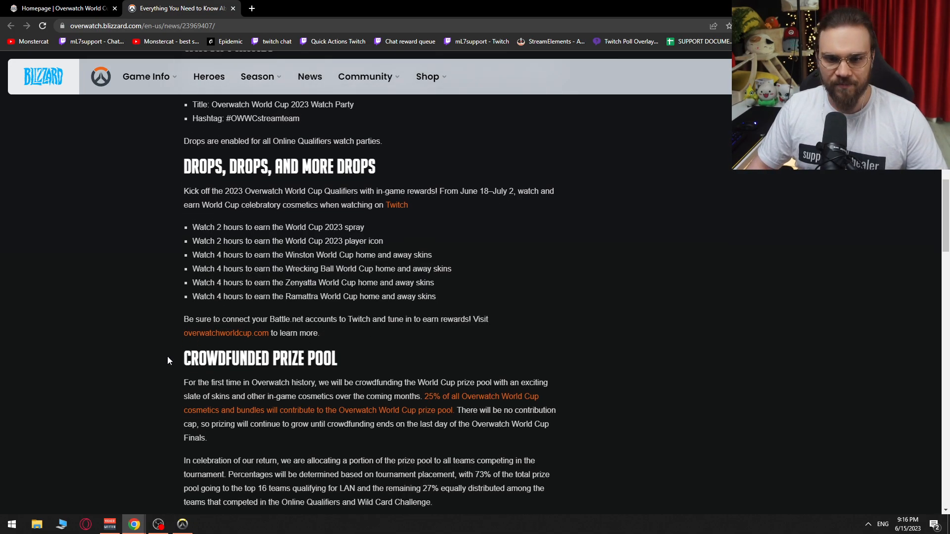
scroll("down", 3)
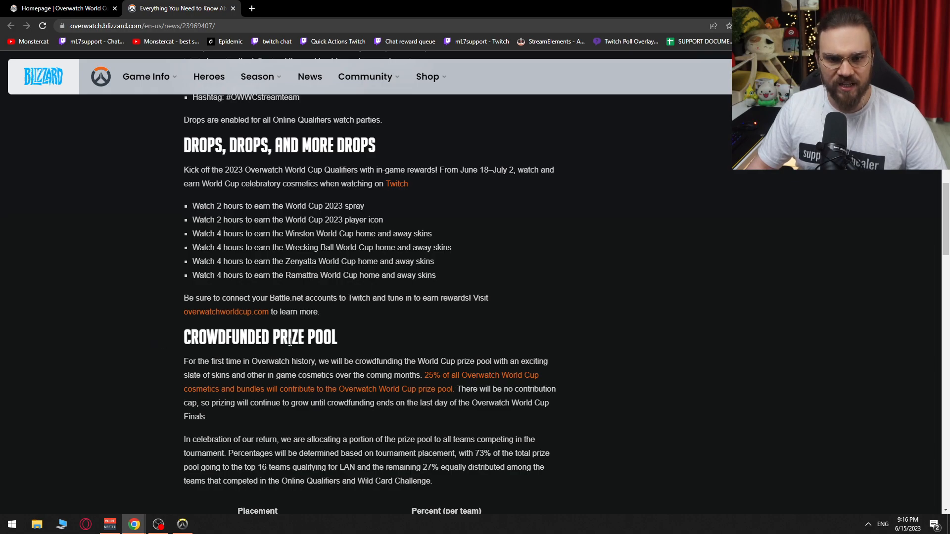
mouse_move(171, 341)
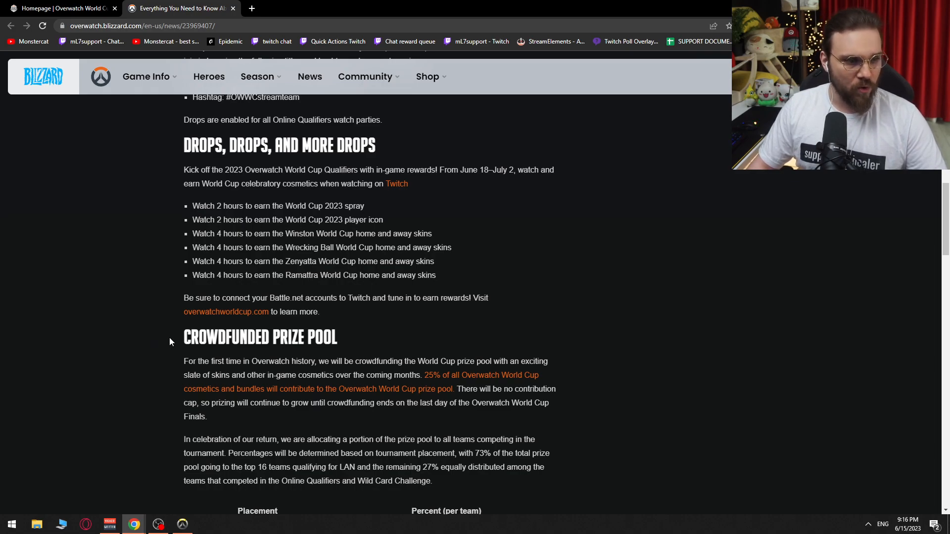
mouse_move(177, 341)
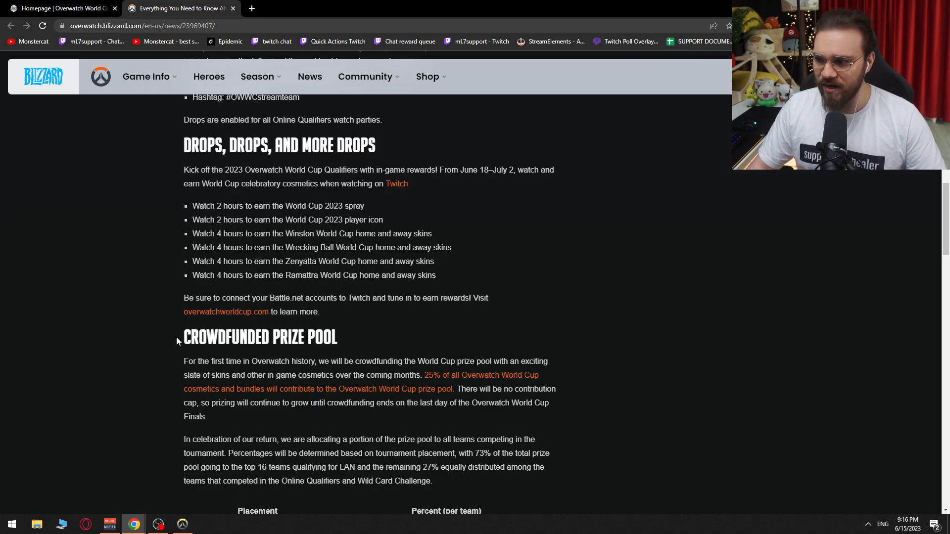
mouse_move(311, 370)
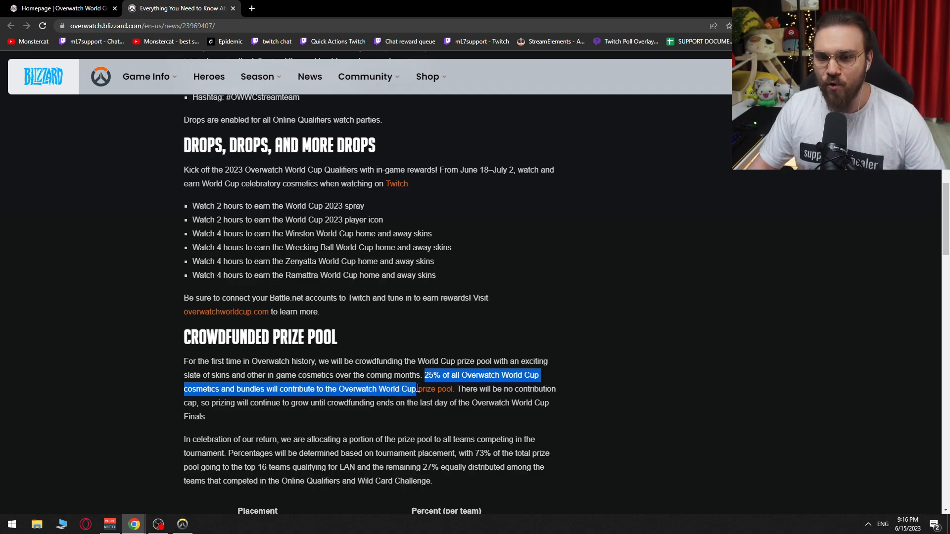
left_click(473, 390)
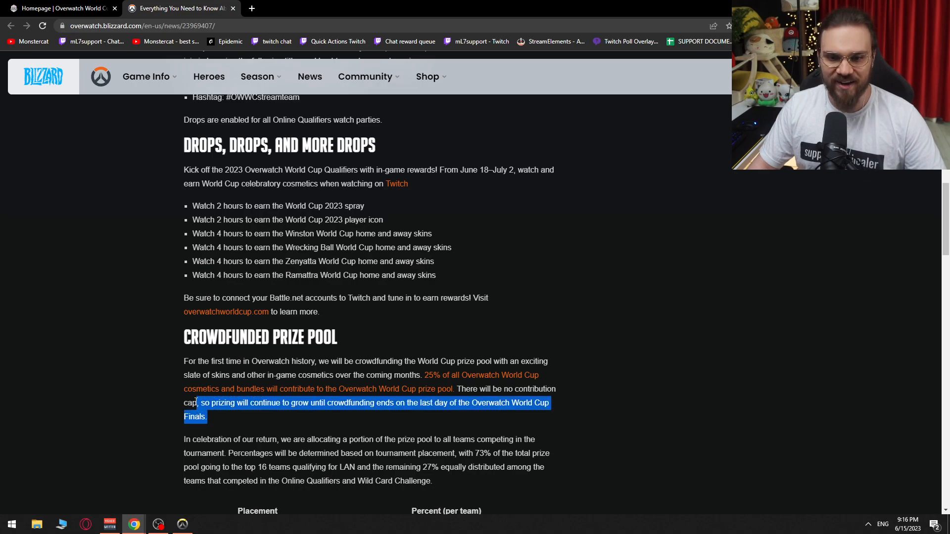
Step: Scroll past the placement percentage table and bundle images, then back up to the table
scroll("down", 3)
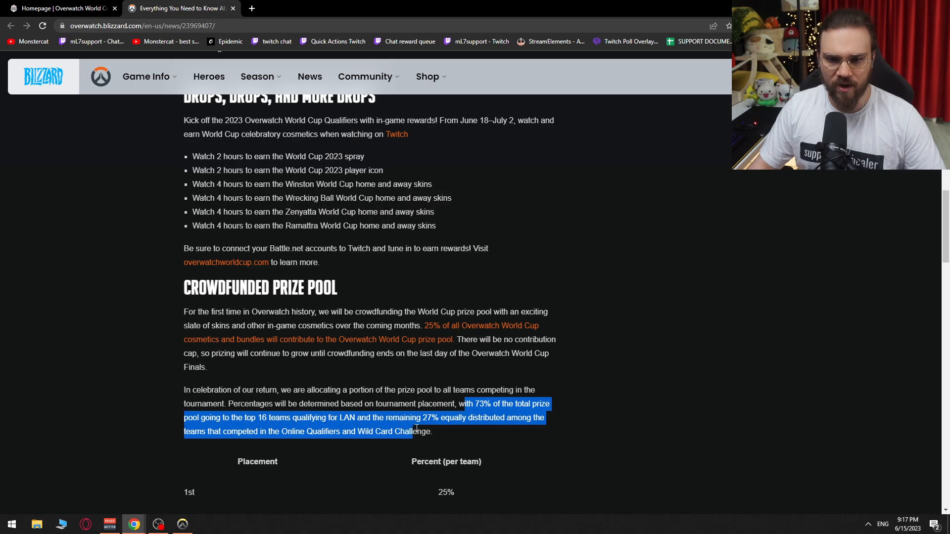
scroll("down", 3)
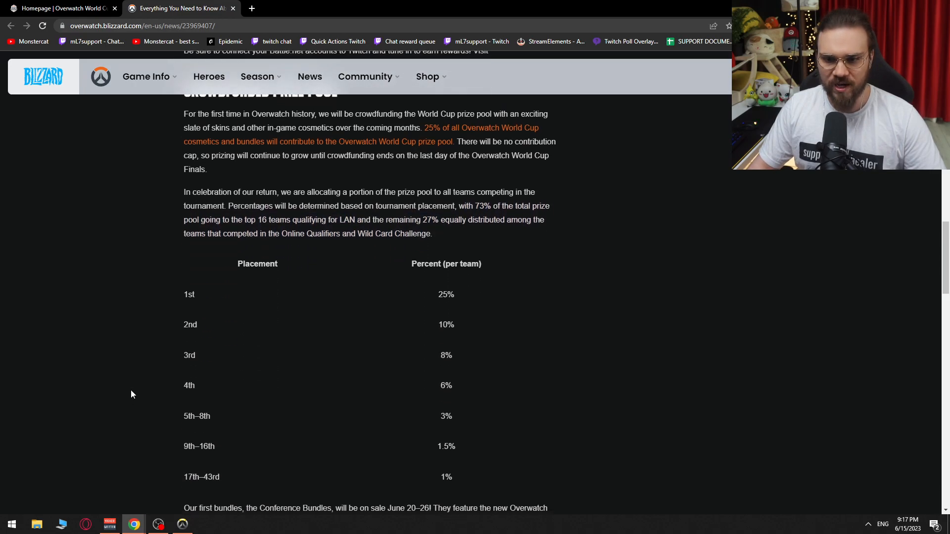
scroll("down", 3)
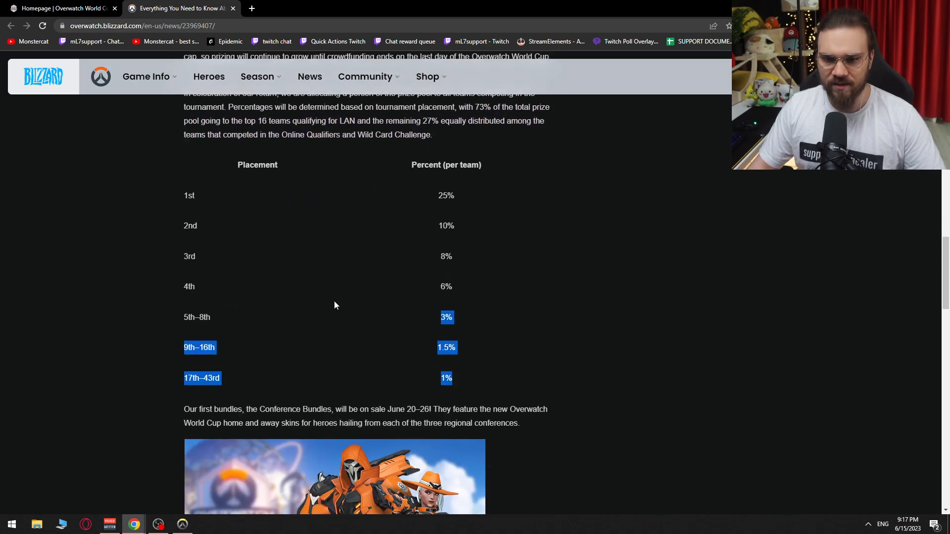
scroll("up", 3)
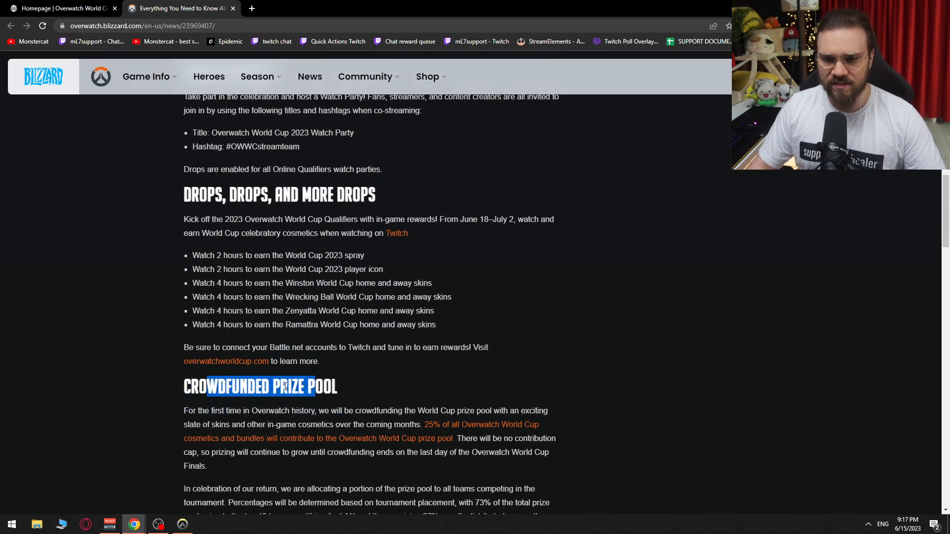
scroll("down", 3)
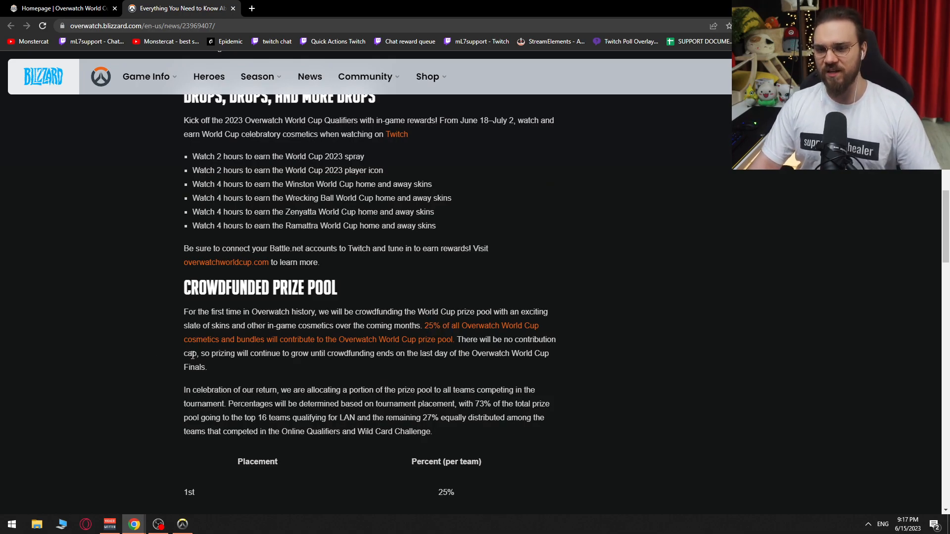
scroll("up", 3)
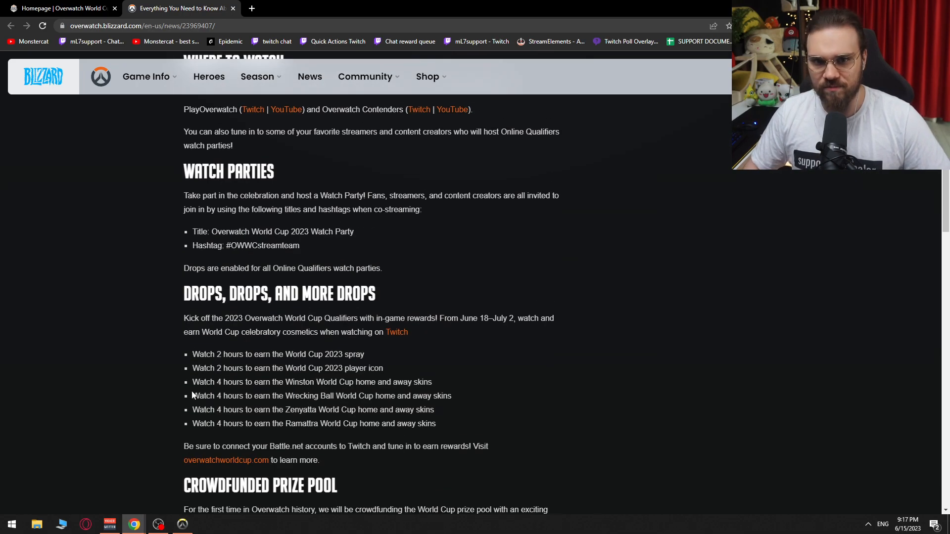
scroll("down", 3)
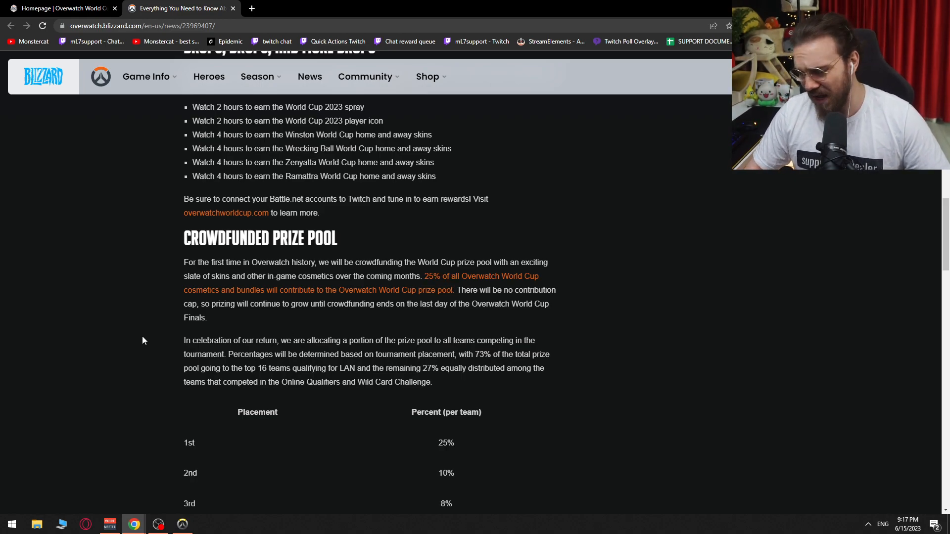
mouse_move(423, 341)
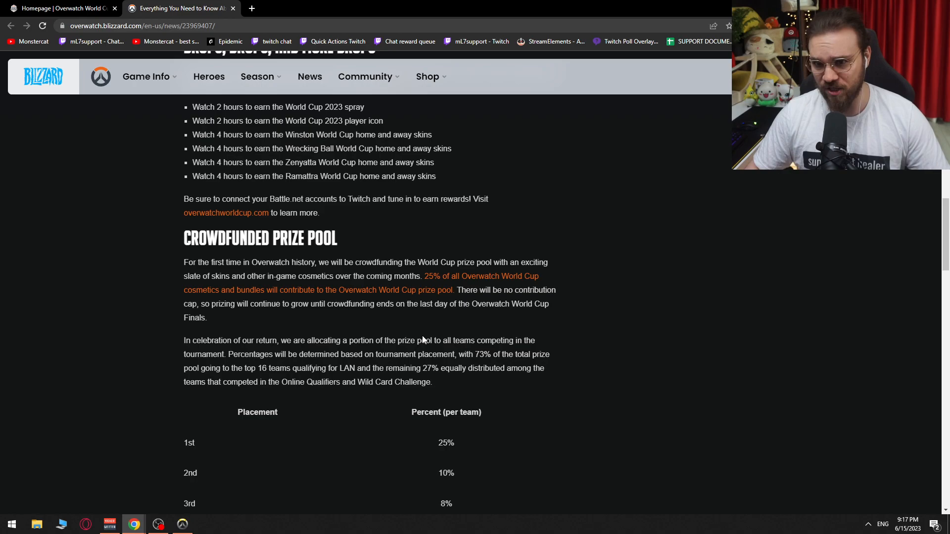
double_click(437, 276)
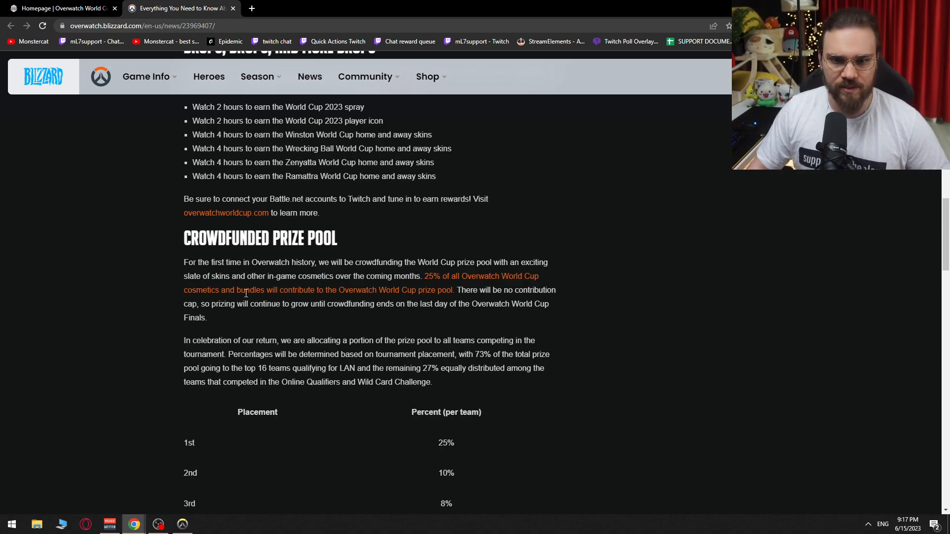
scroll("down", 3)
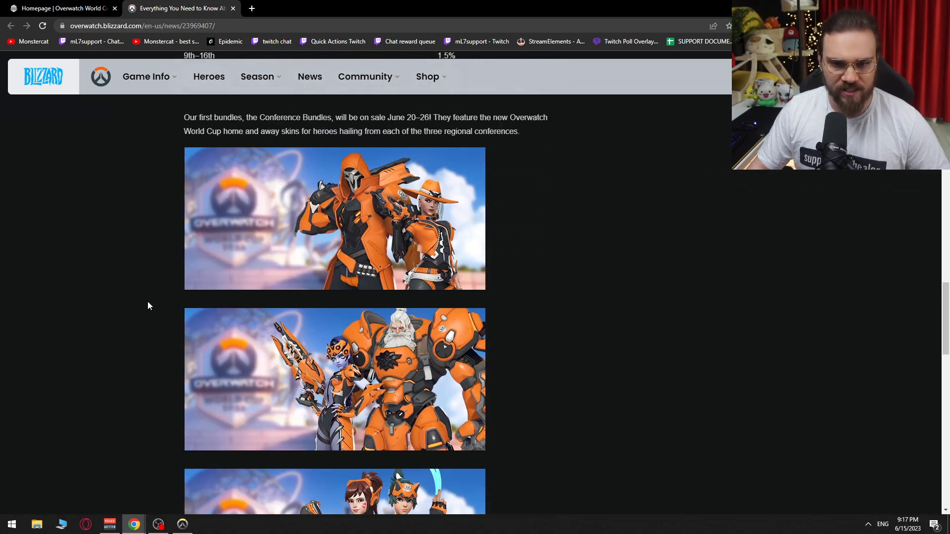
scroll("down", 3)
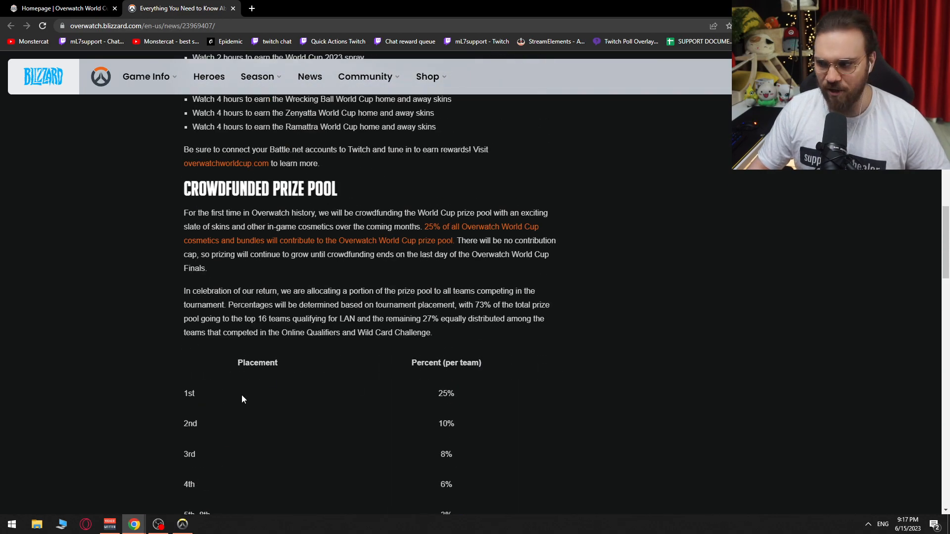
scroll("up", 3)
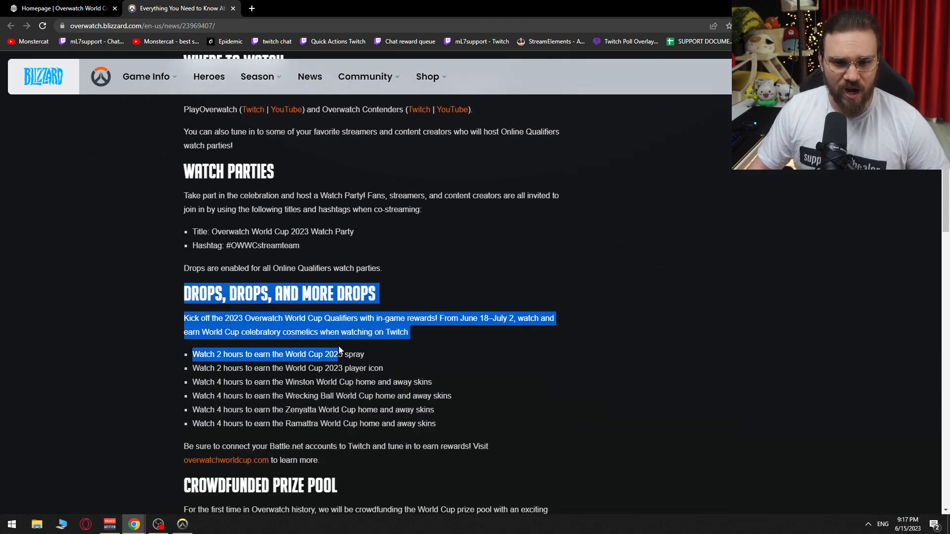
Step: Clear the marked text in the Drops rewards section
left_click(289, 390)
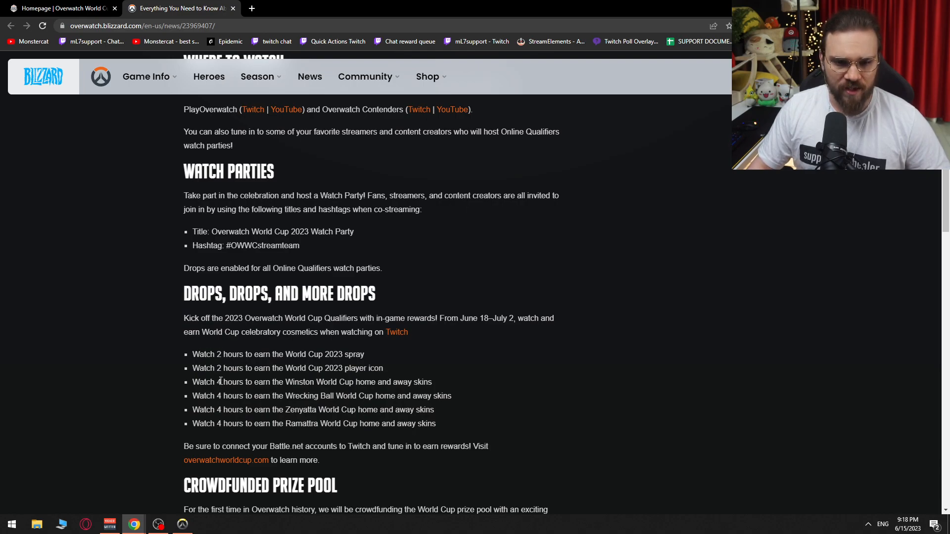
mouse_move(234, 381)
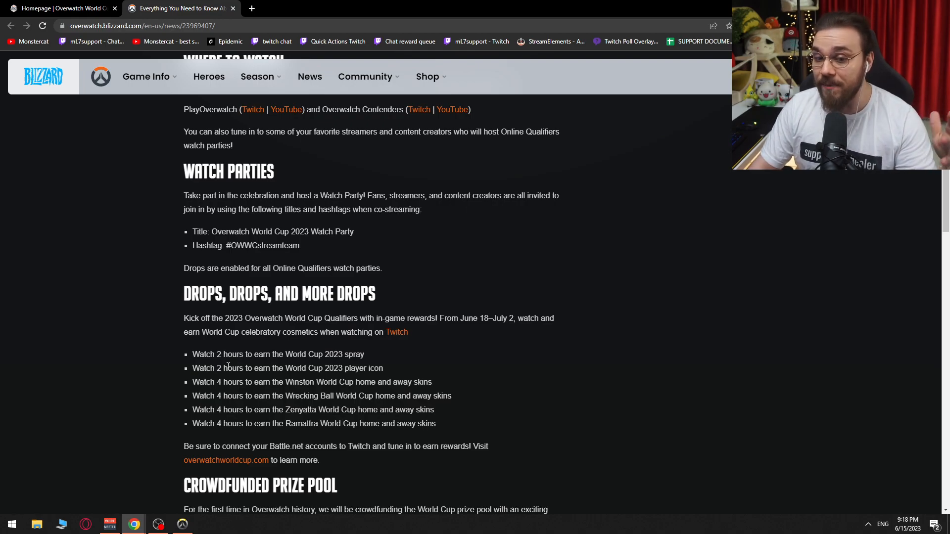
mouse_move(135, 352)
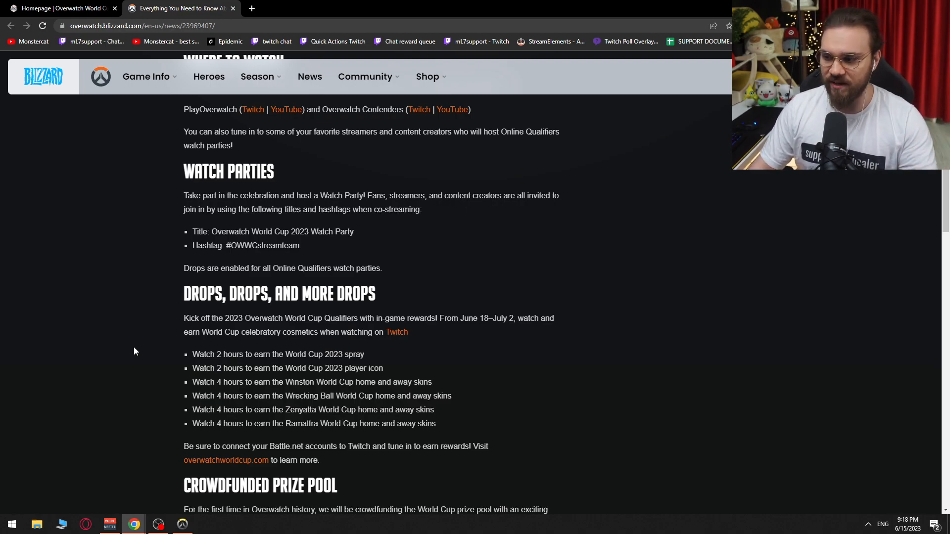
Step: Scroll past the prize distribution table to the Conference Bundles orange skin images
scroll("down", 3)
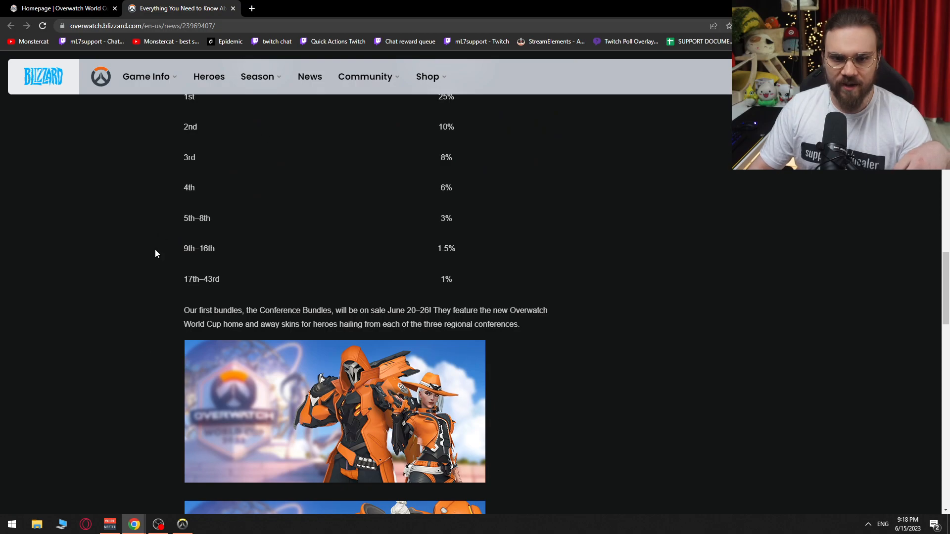
scroll("up", 3)
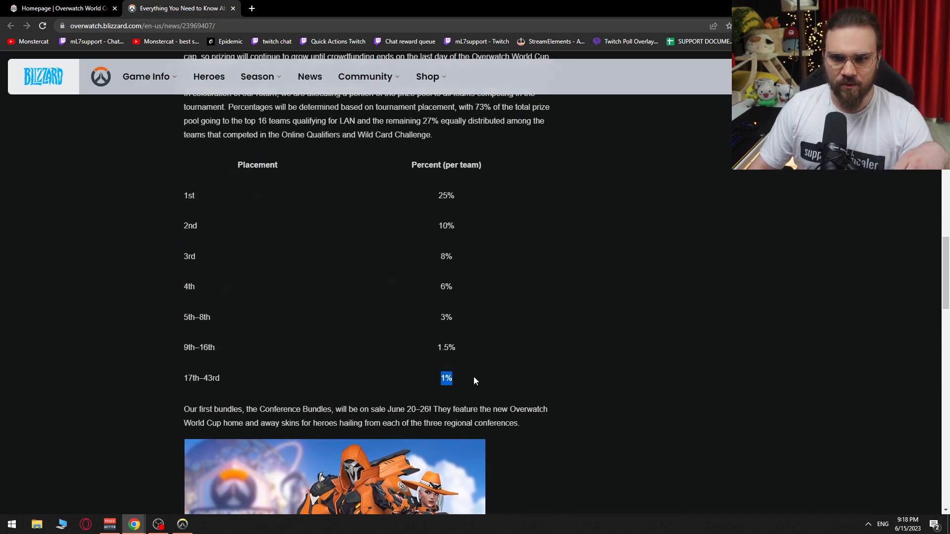
scroll("up", 3)
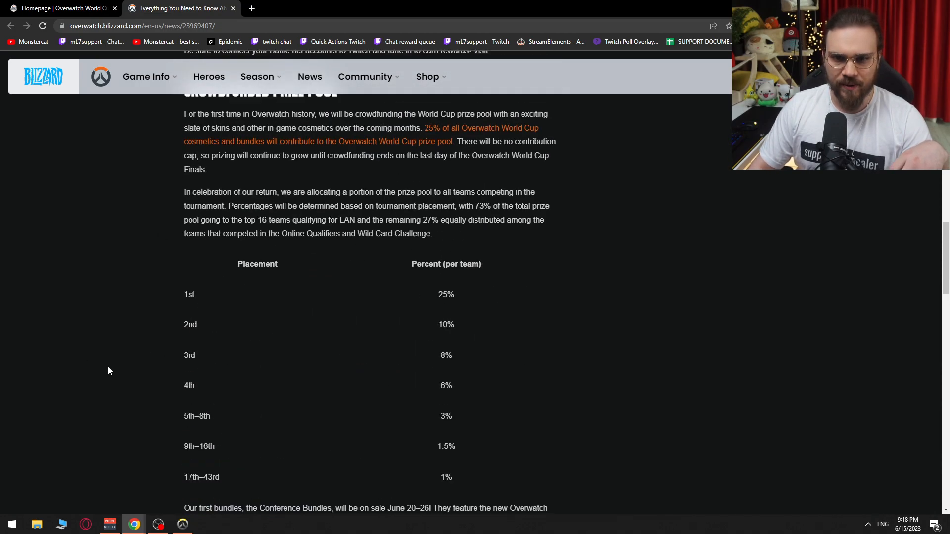
scroll("down", 3)
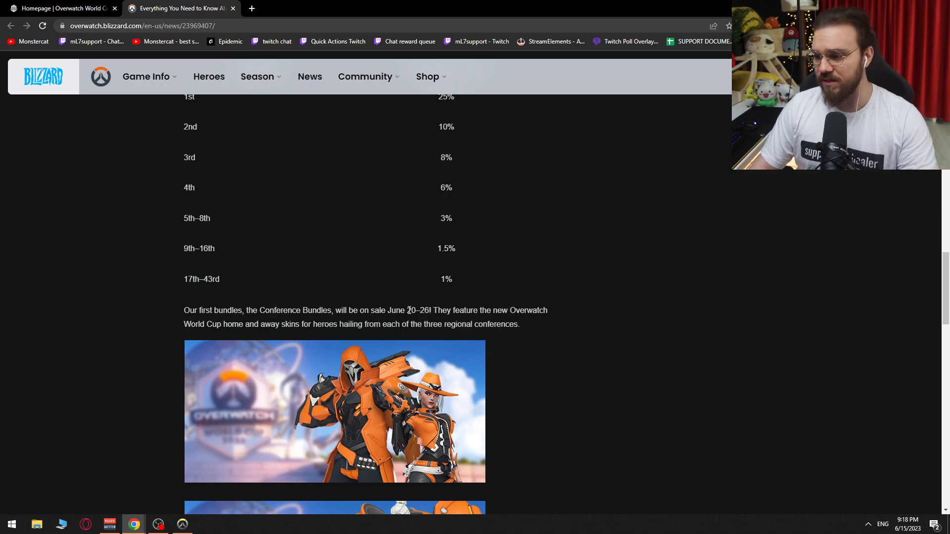
mouse_move(541, 343)
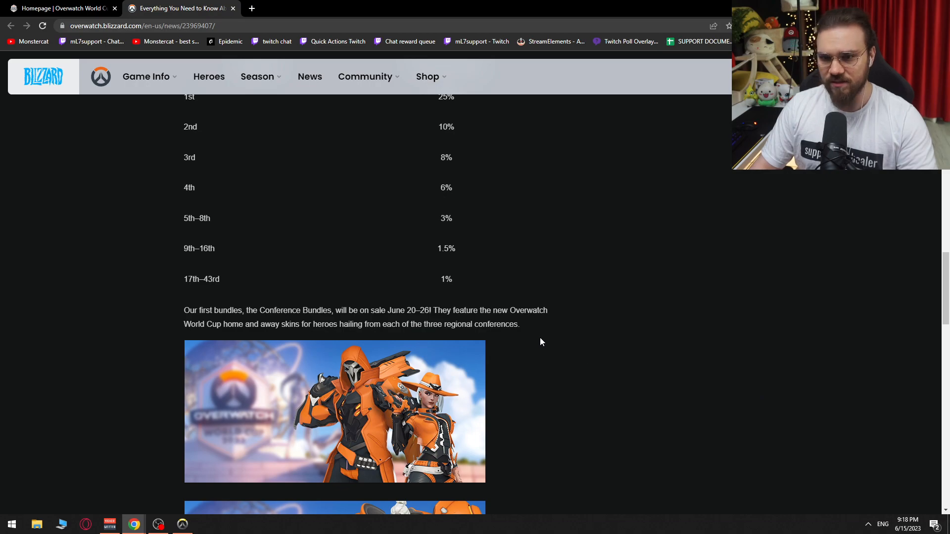
mouse_move(127, 328)
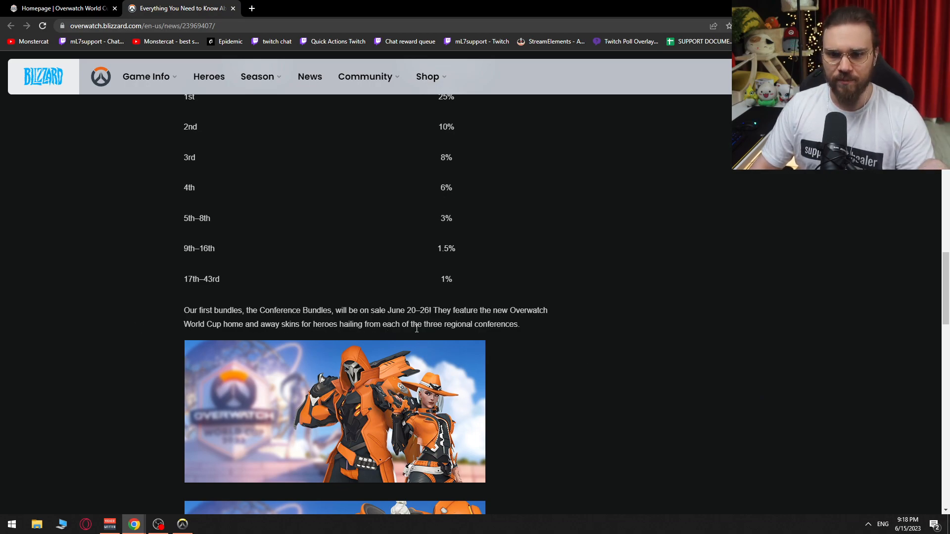
scroll("down", 3)
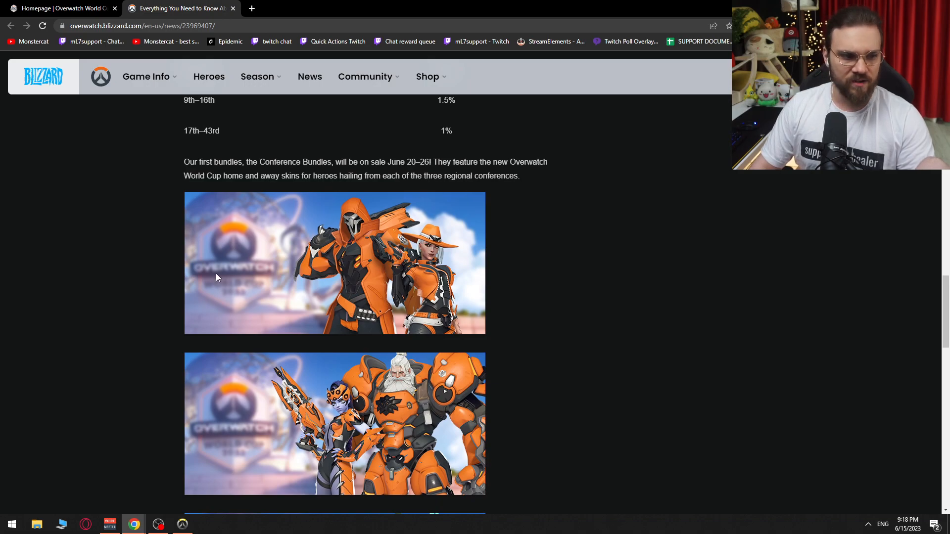
mouse_move(399, 273)
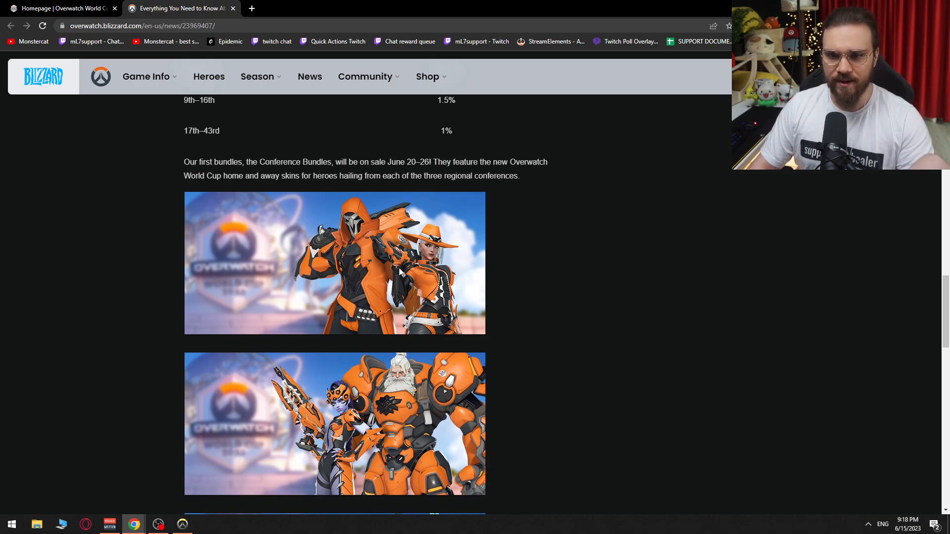
scroll("down", 3)
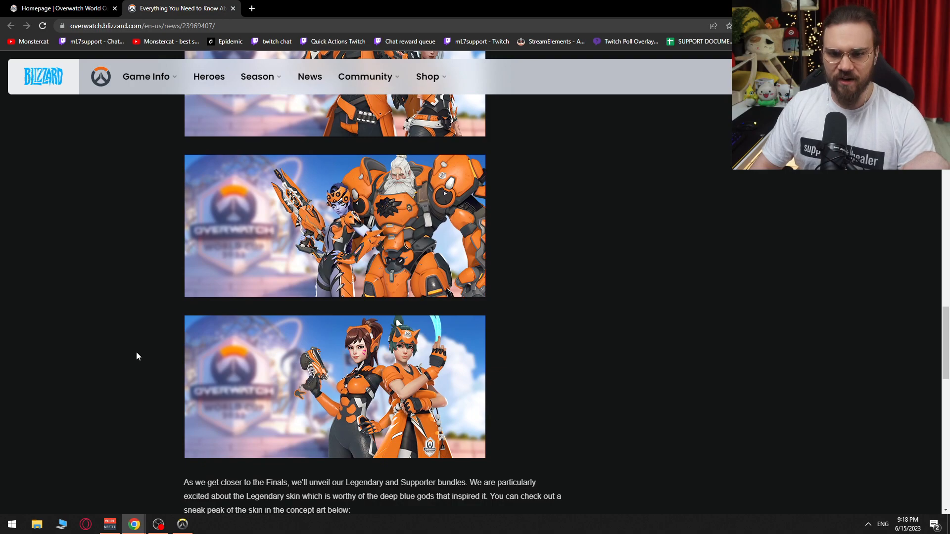
Step: Scroll to the Ocean Goddess concept art, milestone rewards paragraph and Stay Informed heading
scroll("down", 3)
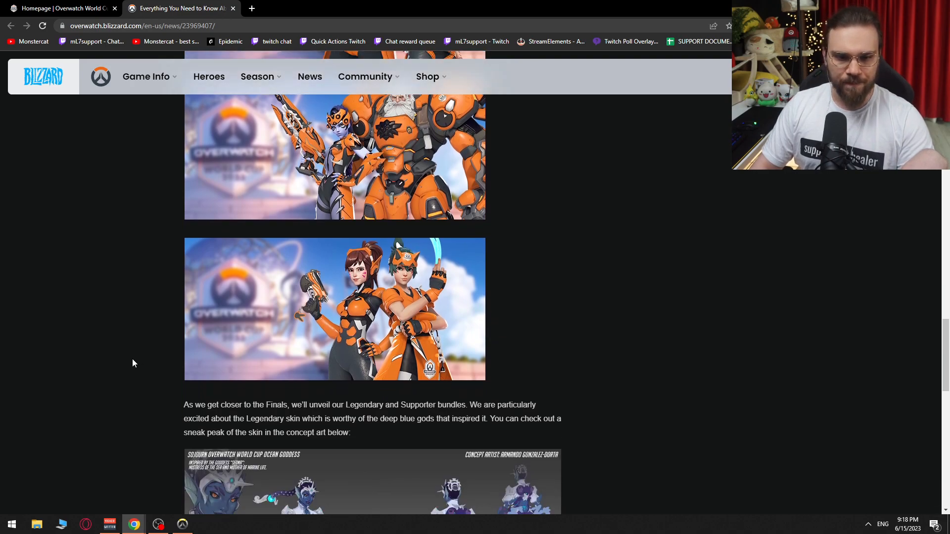
scroll("down", 3)
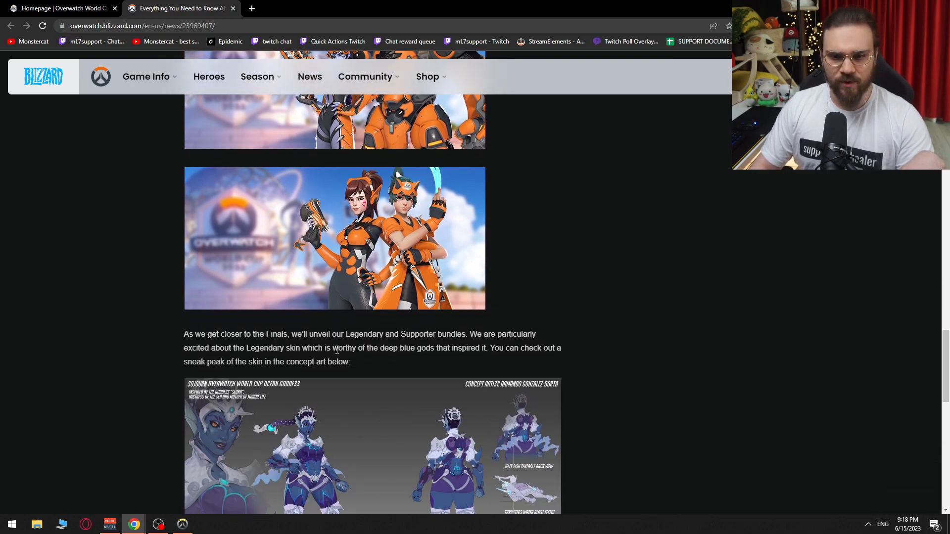
mouse_move(461, 344)
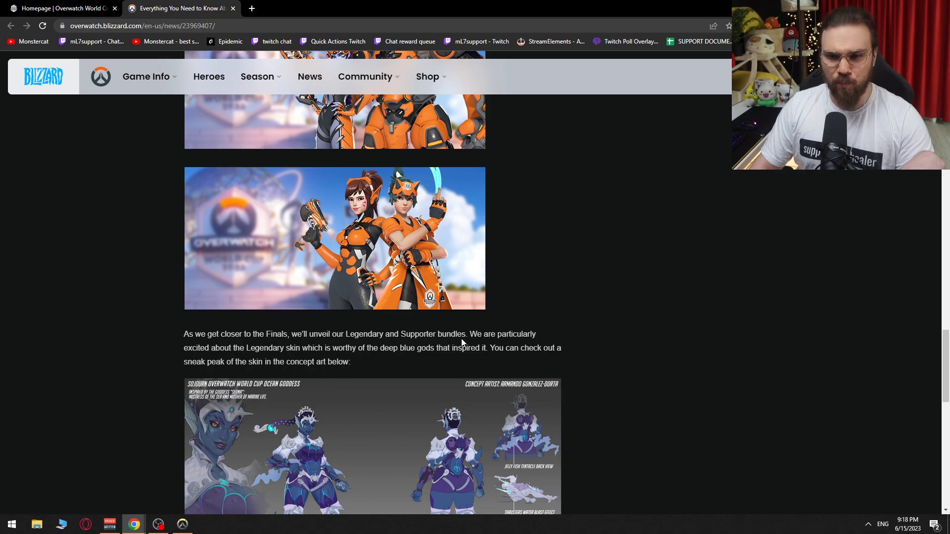
scroll("down", 3)
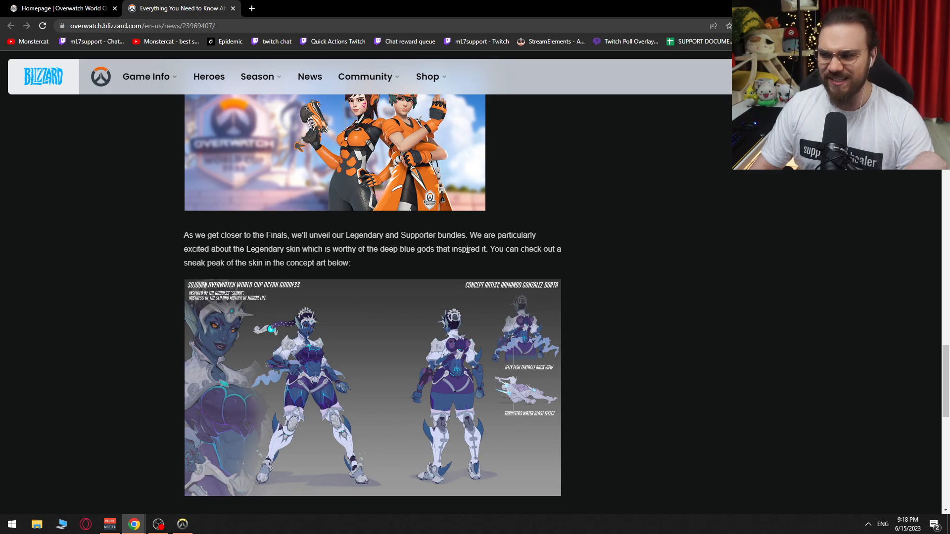
mouse_move(258, 273)
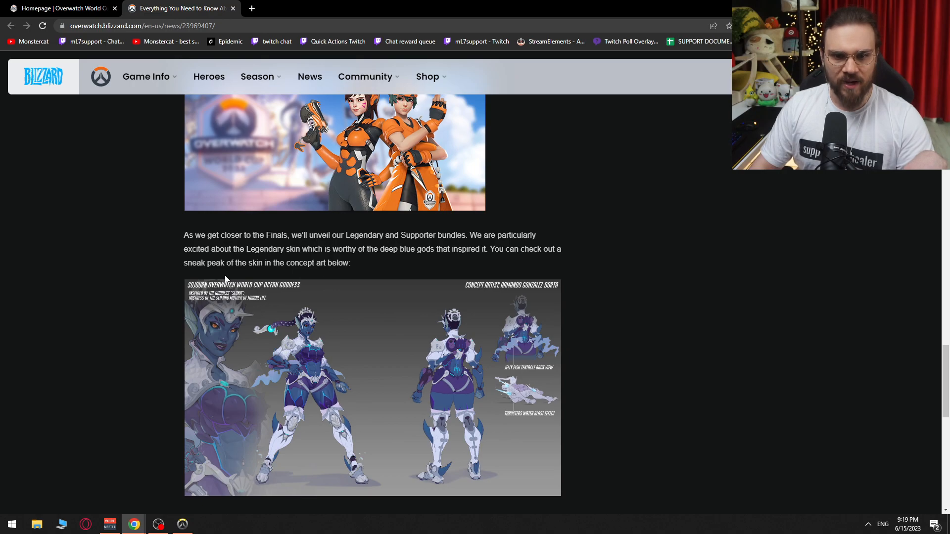
mouse_move(278, 289)
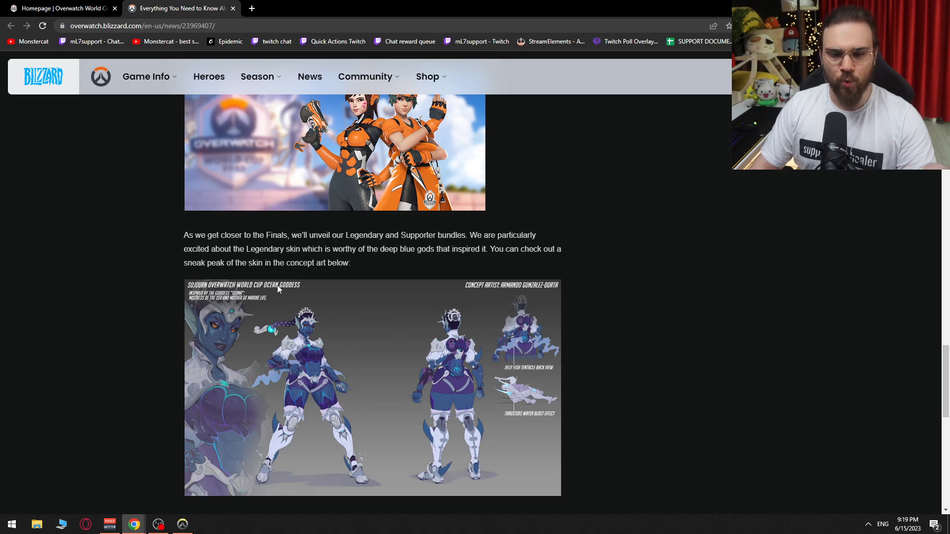
mouse_move(162, 295)
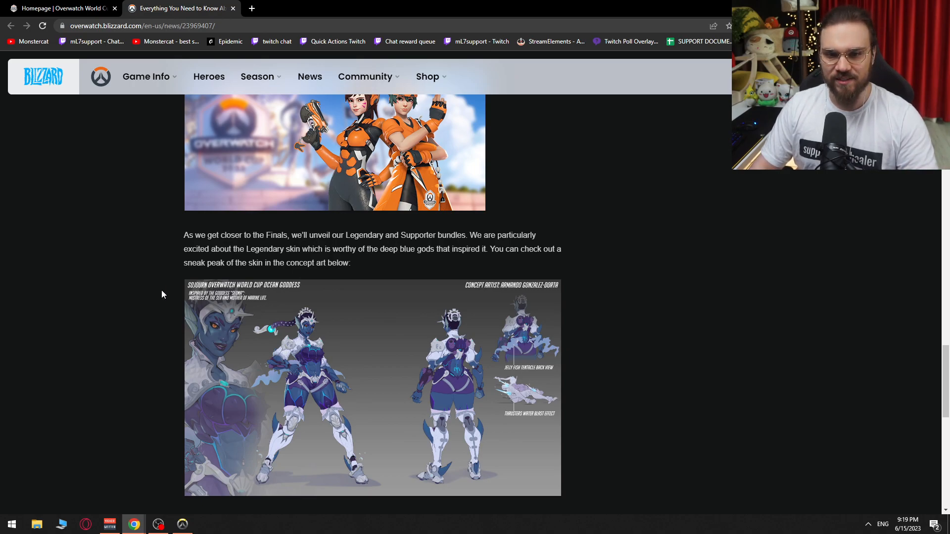
scroll("down", 3)
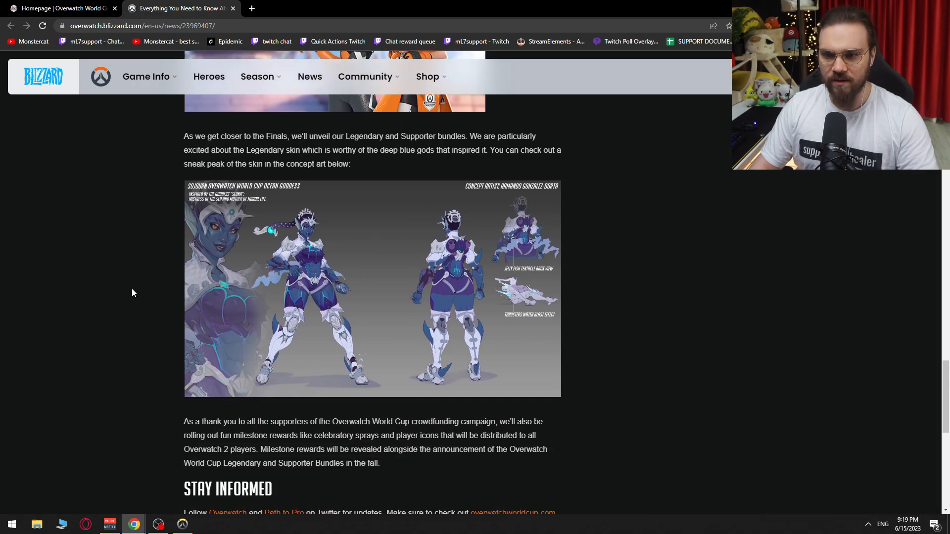
scroll("down", 3)
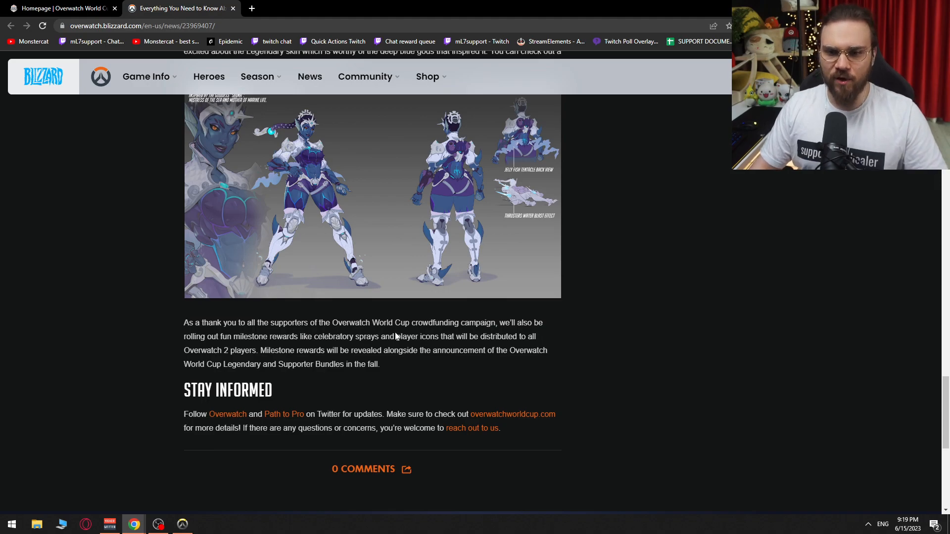
mouse_move(229, 345)
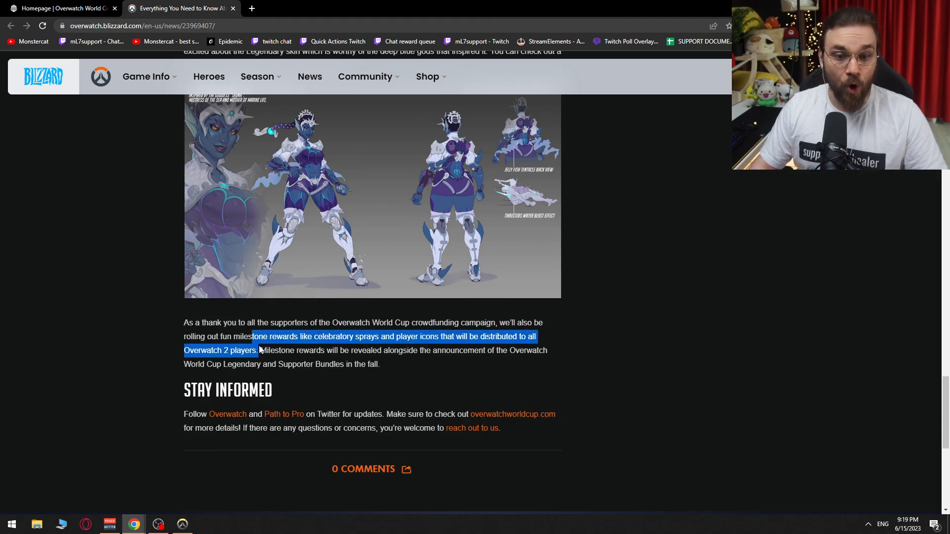
Step: Unmark two sentences, view the overwatchworldcup.com qualifiers schedule, then return to the article tab
left_click(260, 350)
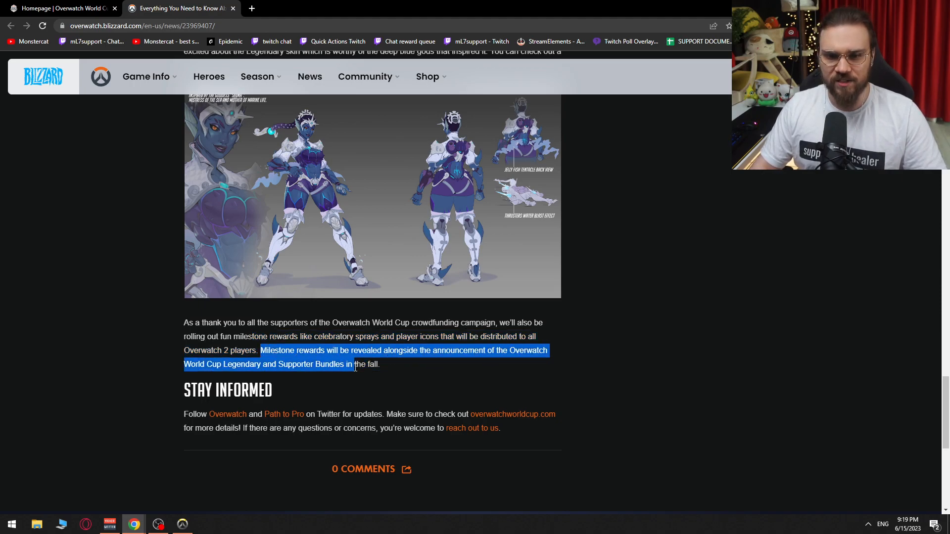
left_click(127, 369)
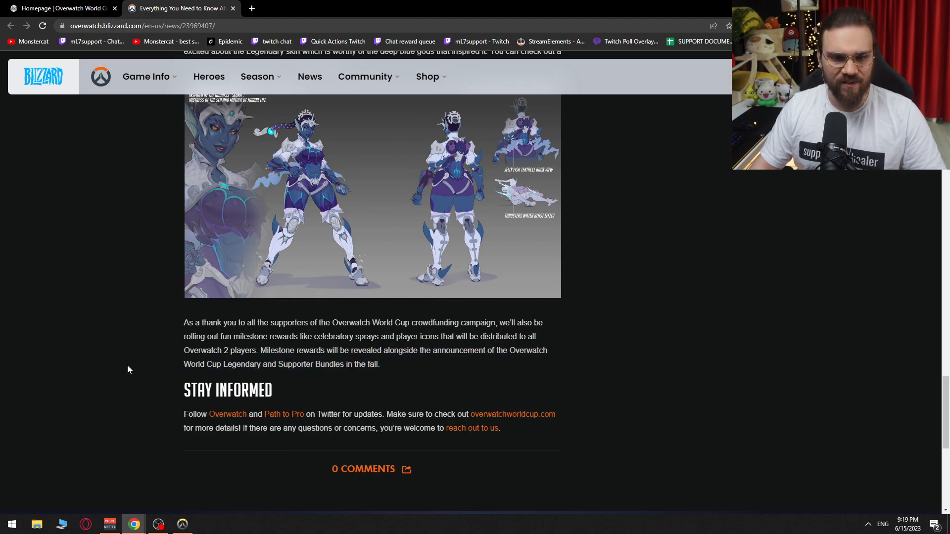
mouse_move(188, 426)
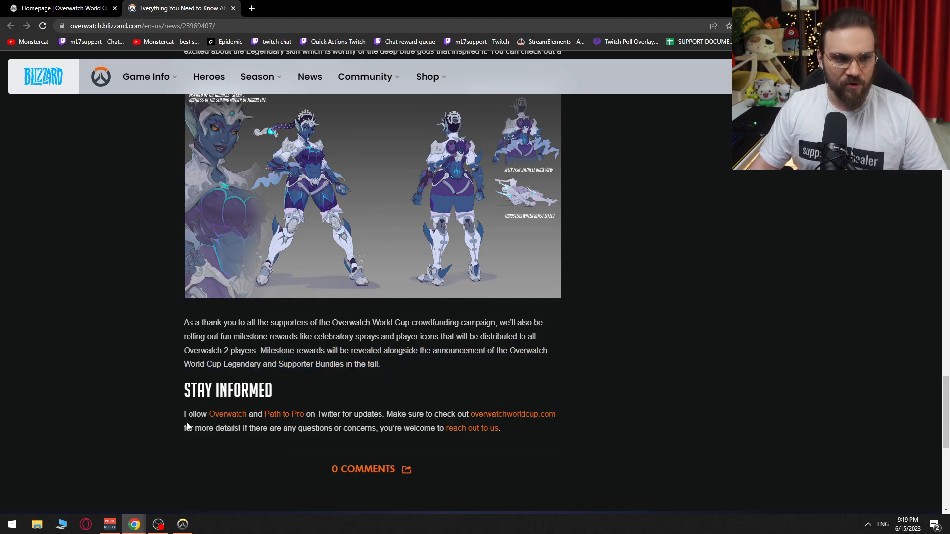
mouse_move(327, 423)
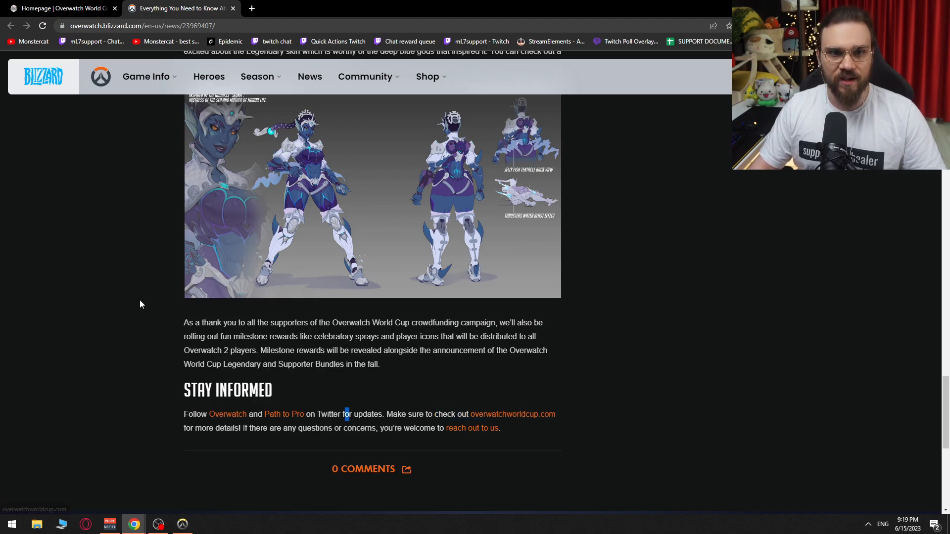
left_click(513, 414)
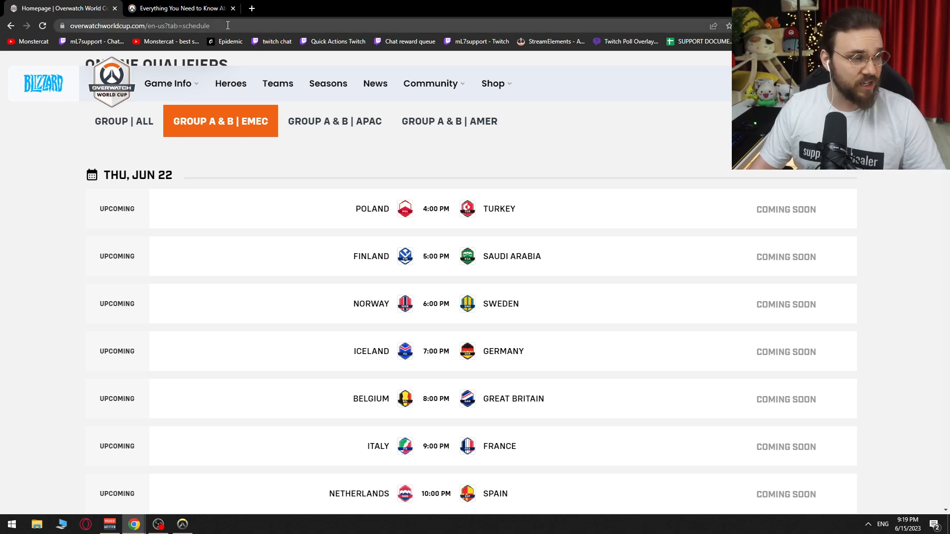
scroll("up", 3)
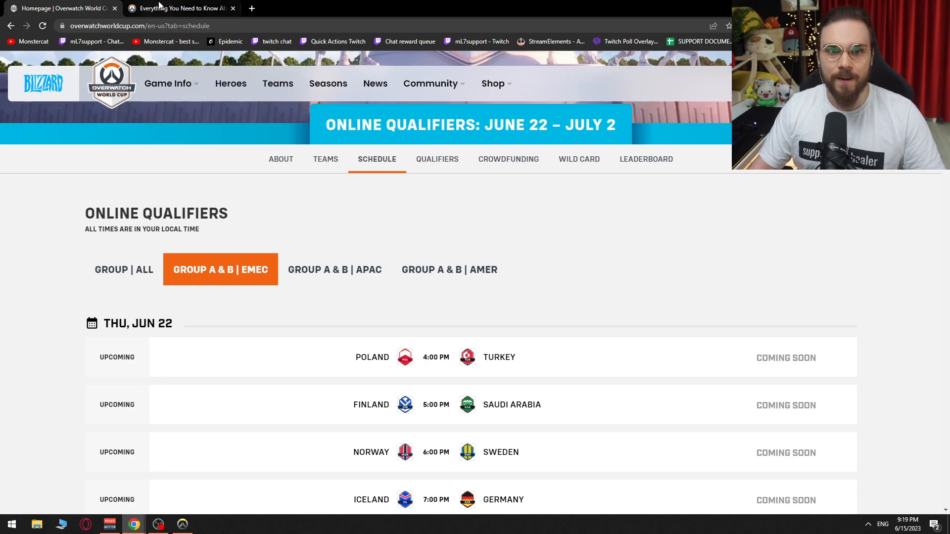
left_click(179, 8)
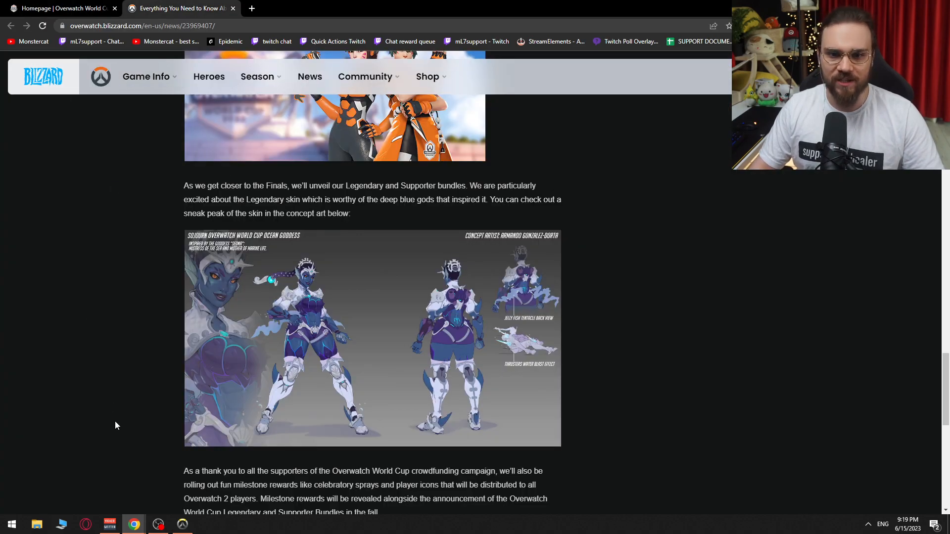
Step: Scroll to the article top, then down to the Watch Parties and Drops sections
scroll("up", 3)
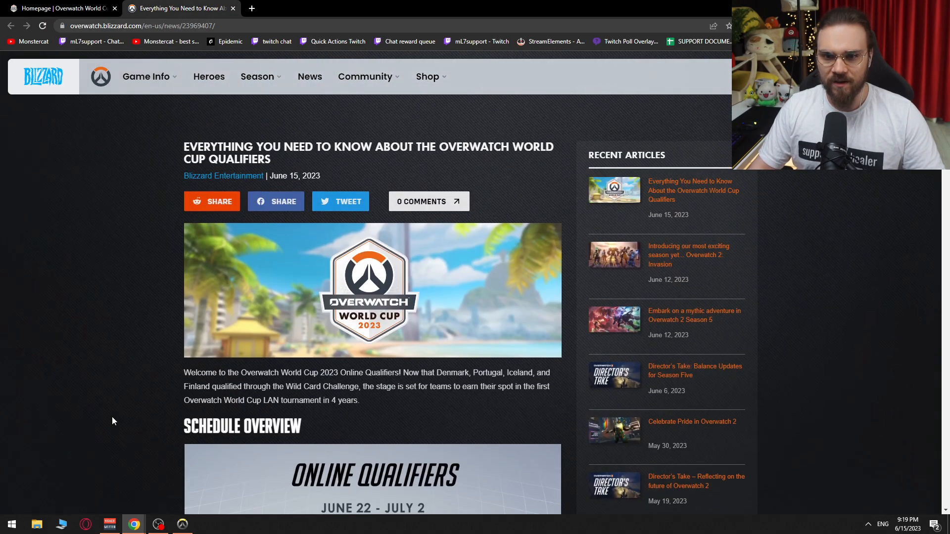
scroll("down", 3)
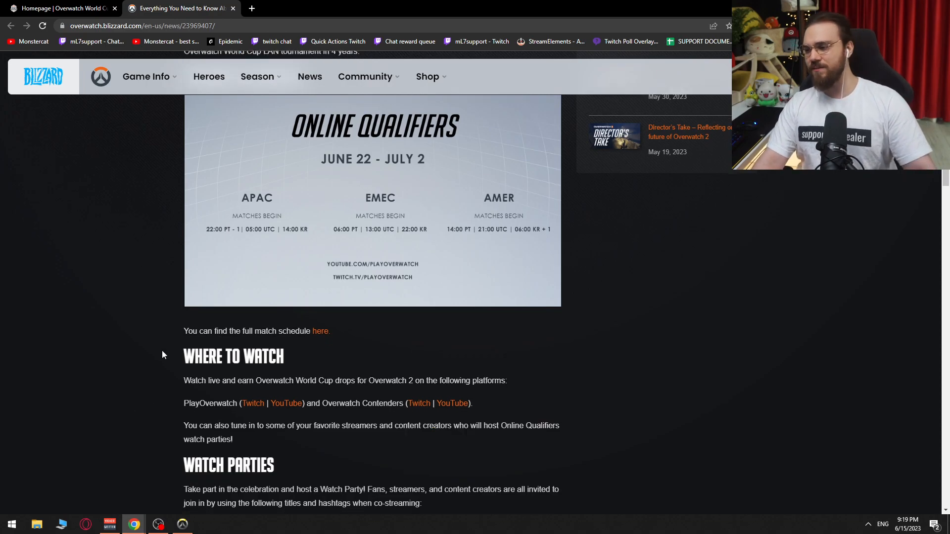
scroll("down", 3)
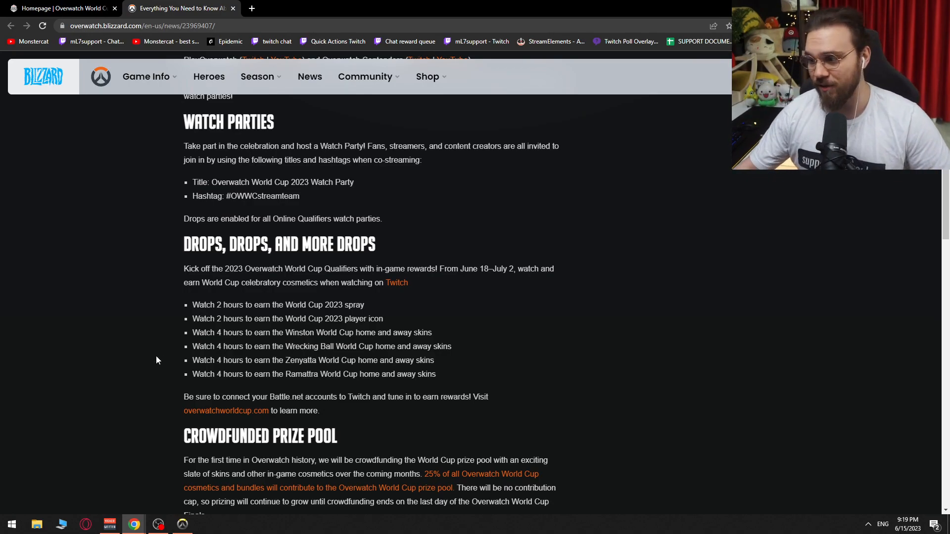
mouse_move(146, 356)
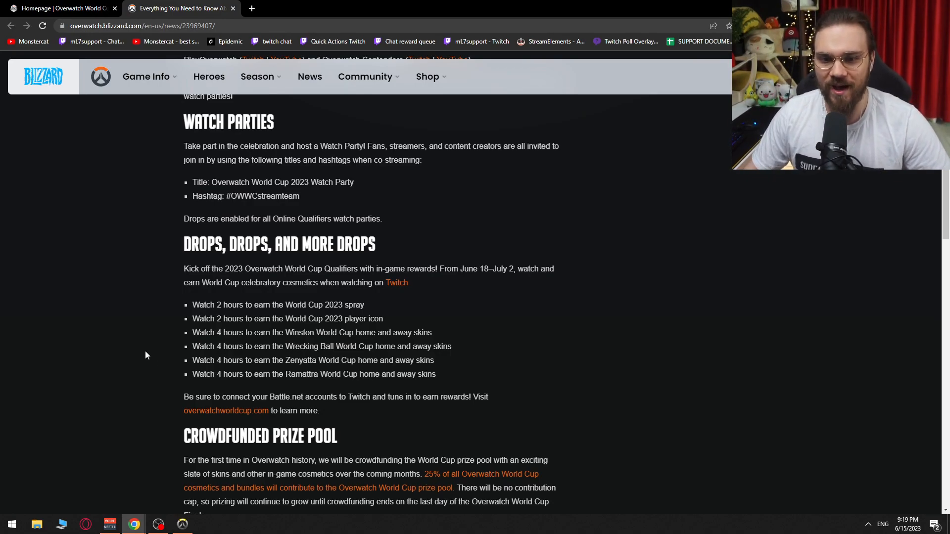